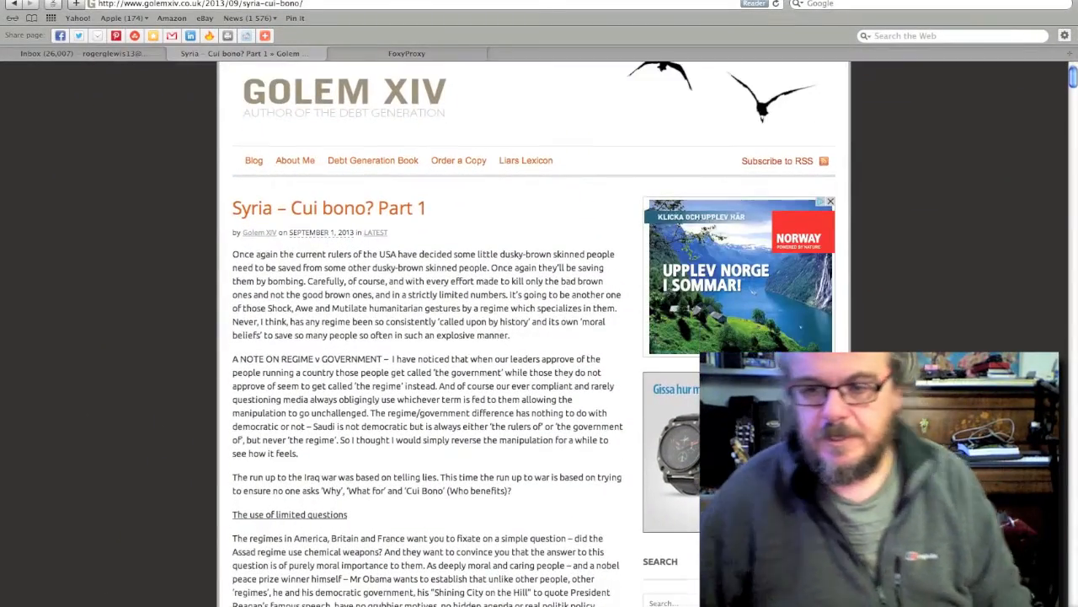
Scroll through the getfoxyproxy.org homepage describing the proxy management tools.
scroll(down, 3)
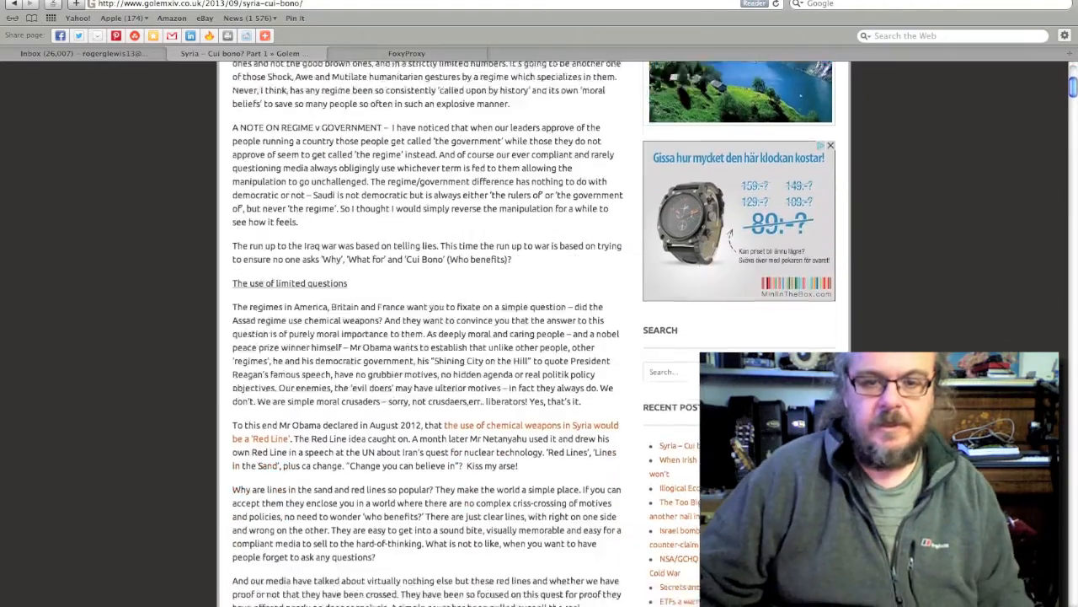
scroll(down, 3)
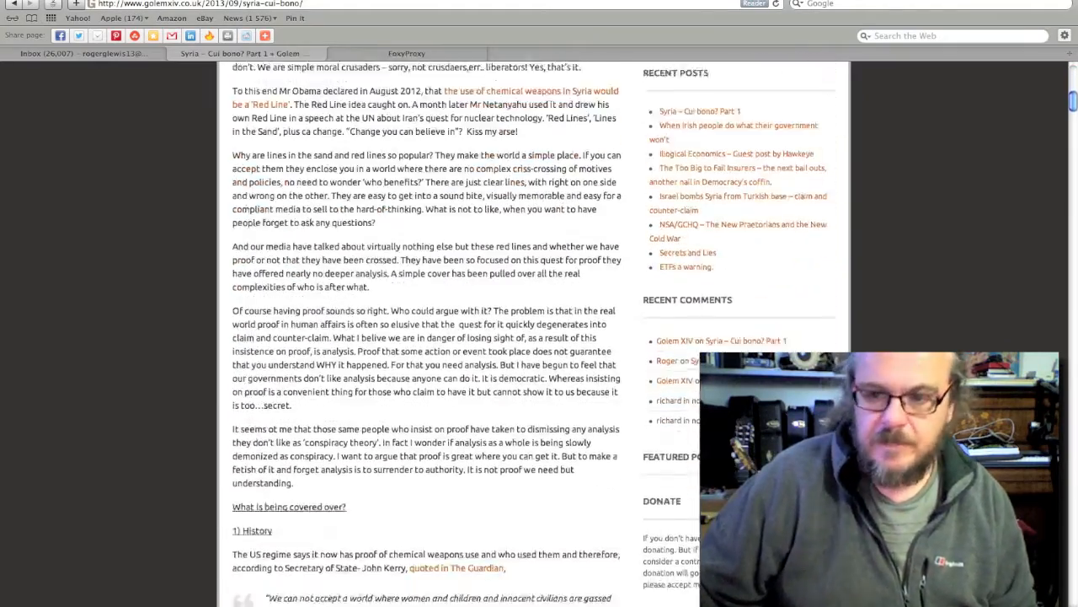
scroll(down, 3)
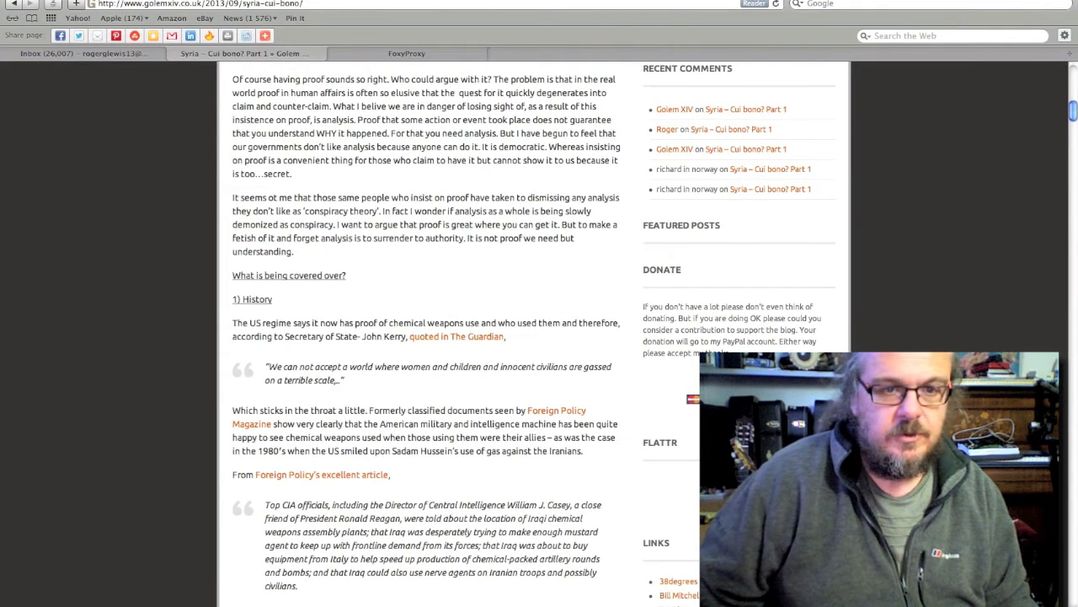
scroll(down, 3)
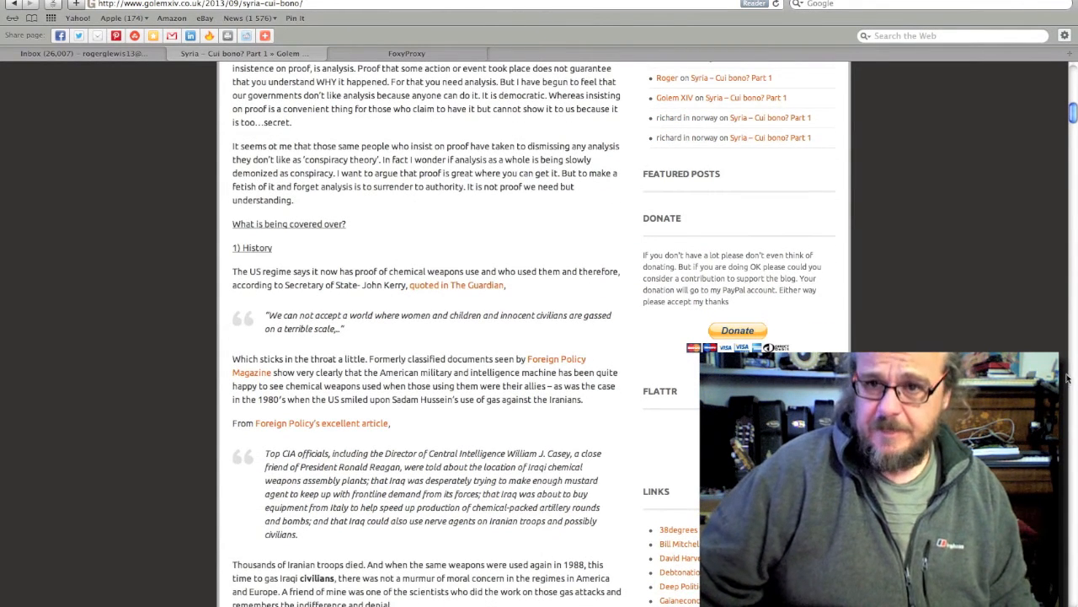
scroll(down, 3)
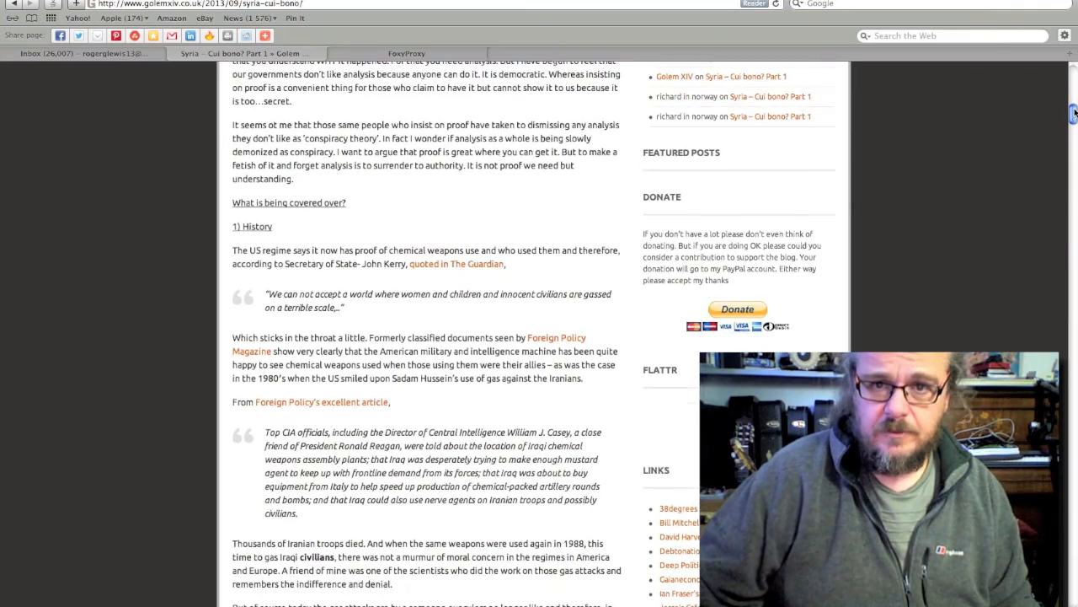
scroll(down, 3)
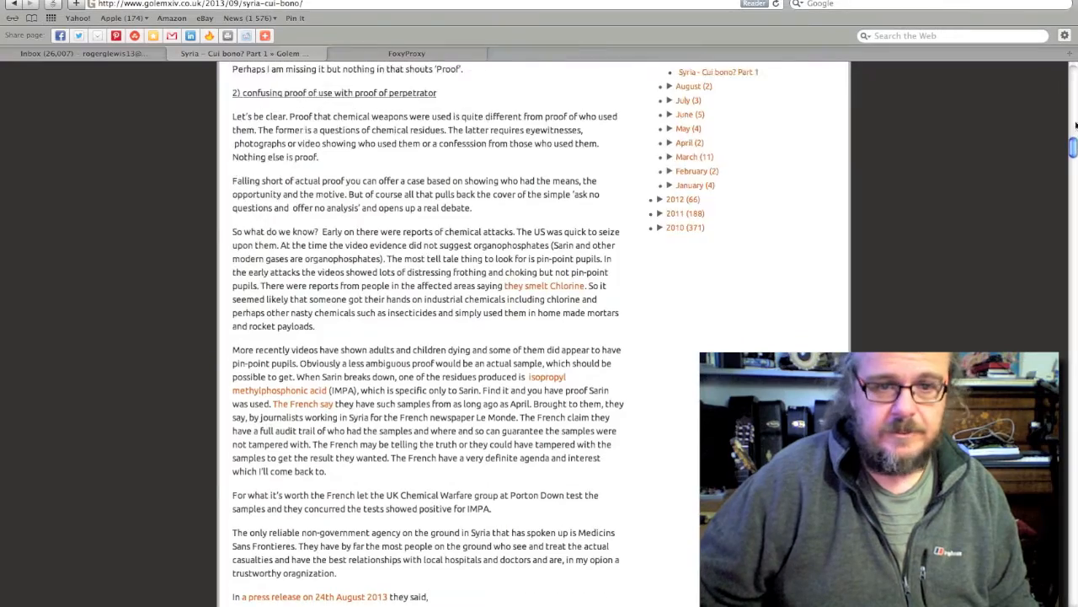
scroll(down, 3)
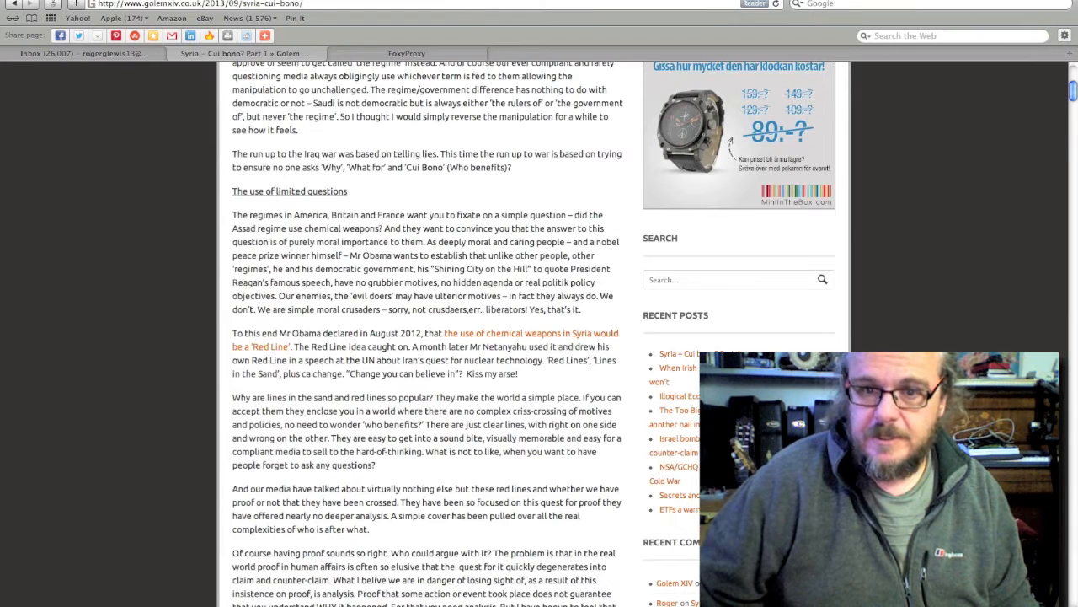
scroll(down, 3)
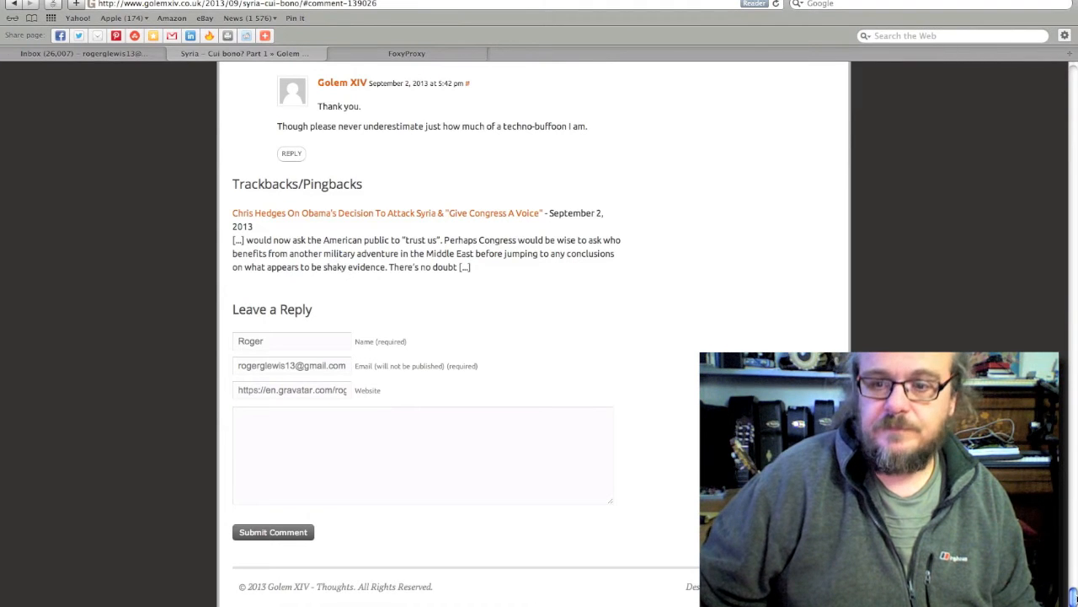
scroll(up, 3)
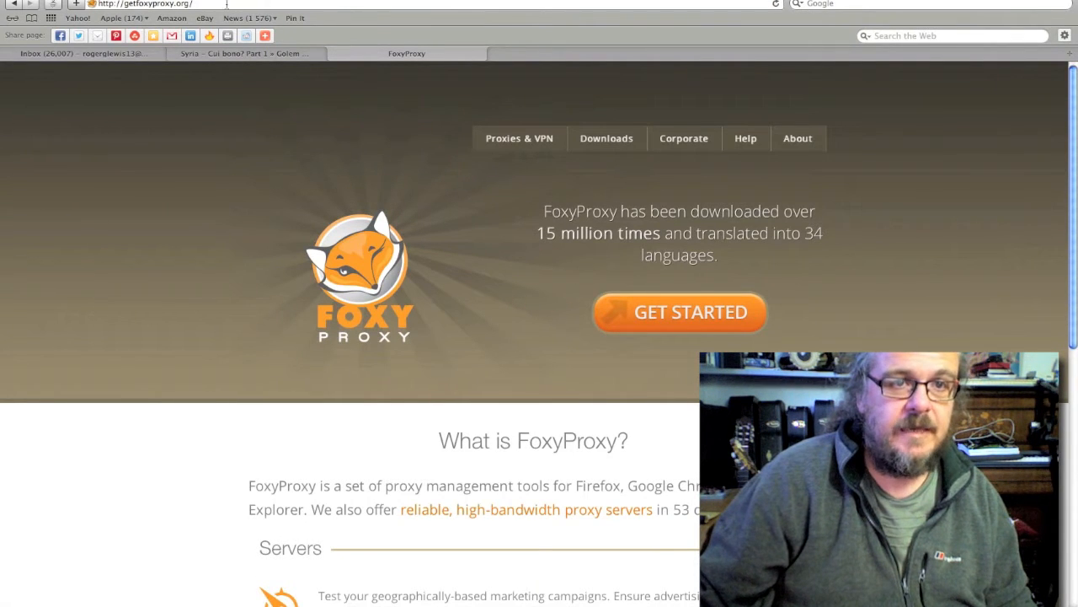
mouse_move(283, 186)
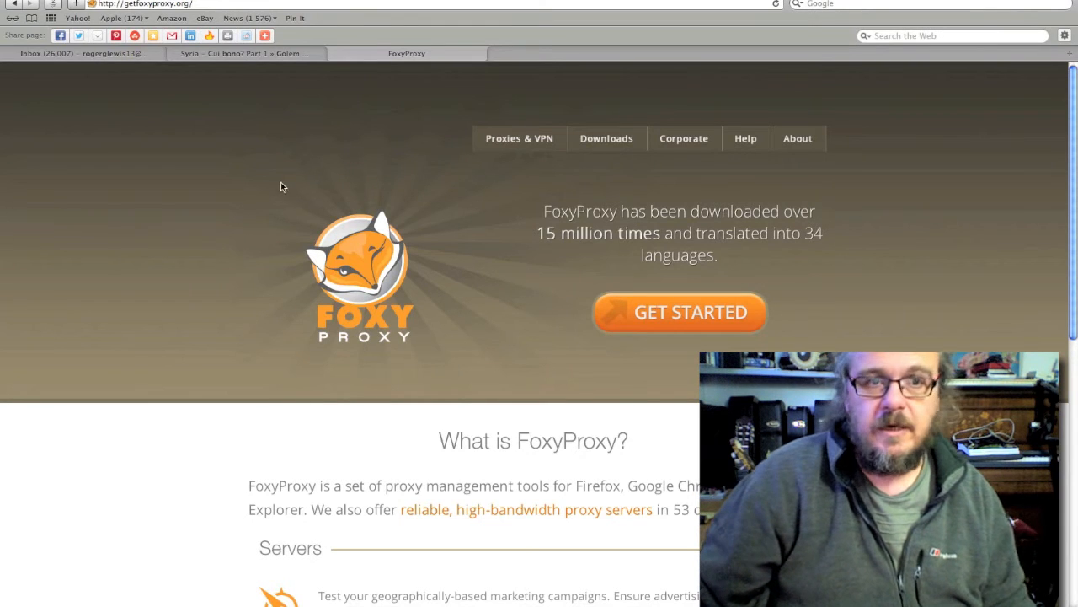
mouse_move(114, 133)
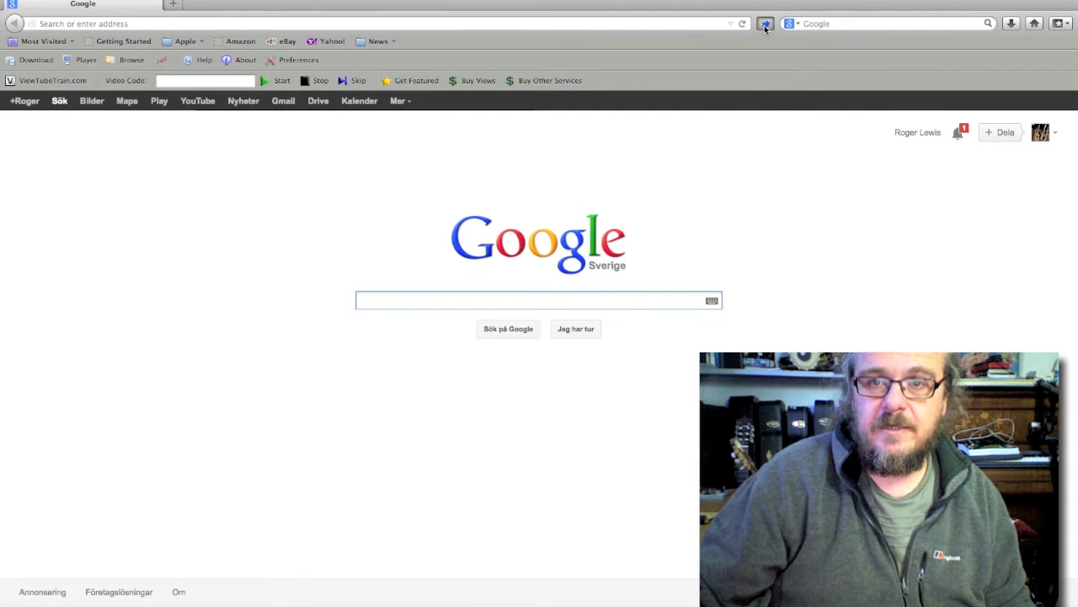
Show the FoxyProxy Standard proxies list from the toolbar icon and dismiss it again.
click(765, 24)
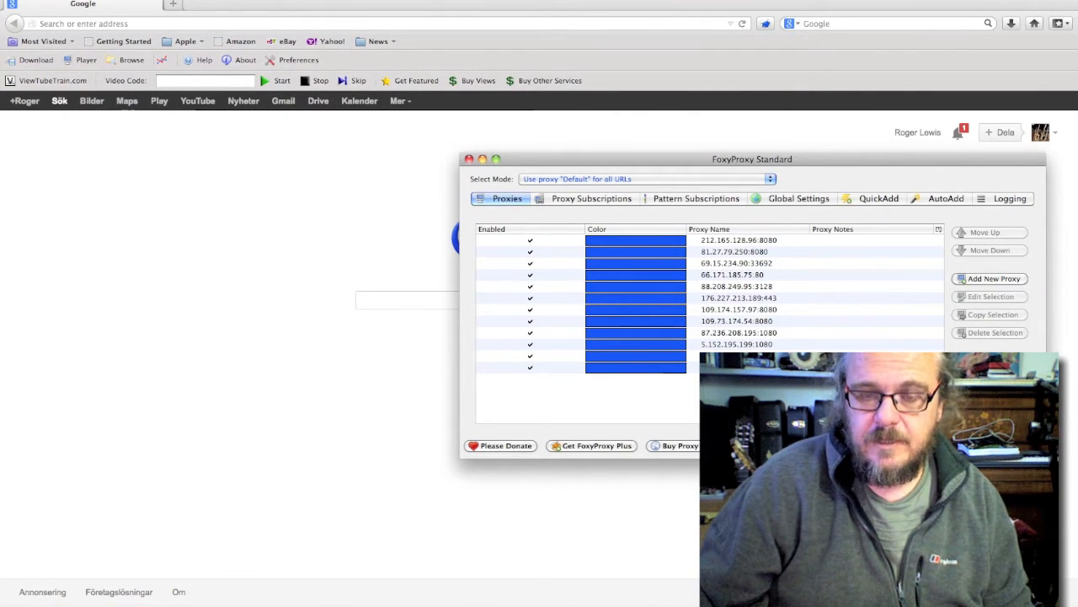
mouse_move(765, 317)
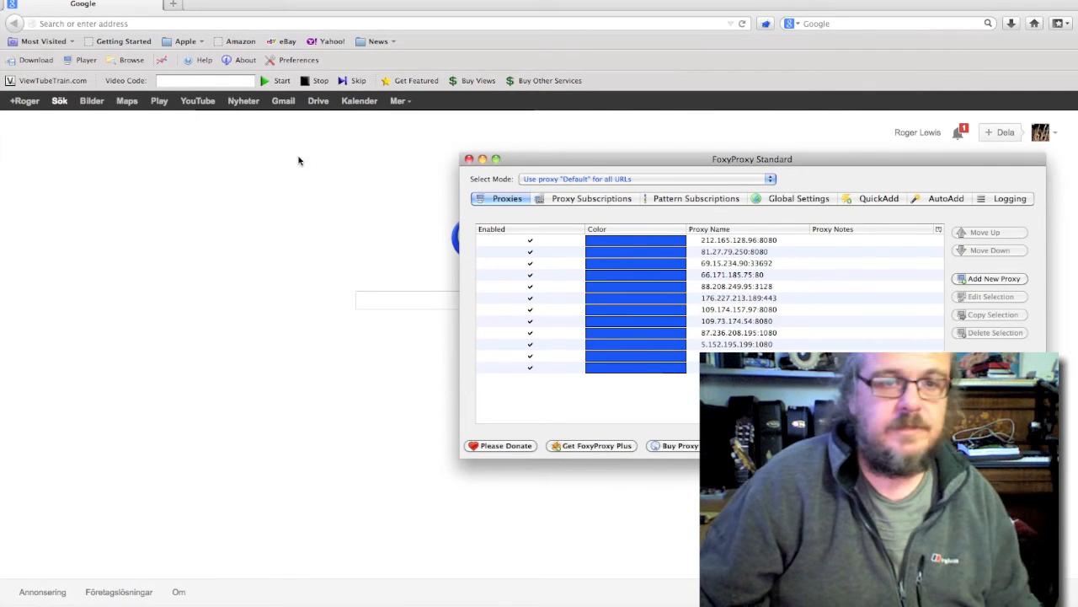
click(268, 3)
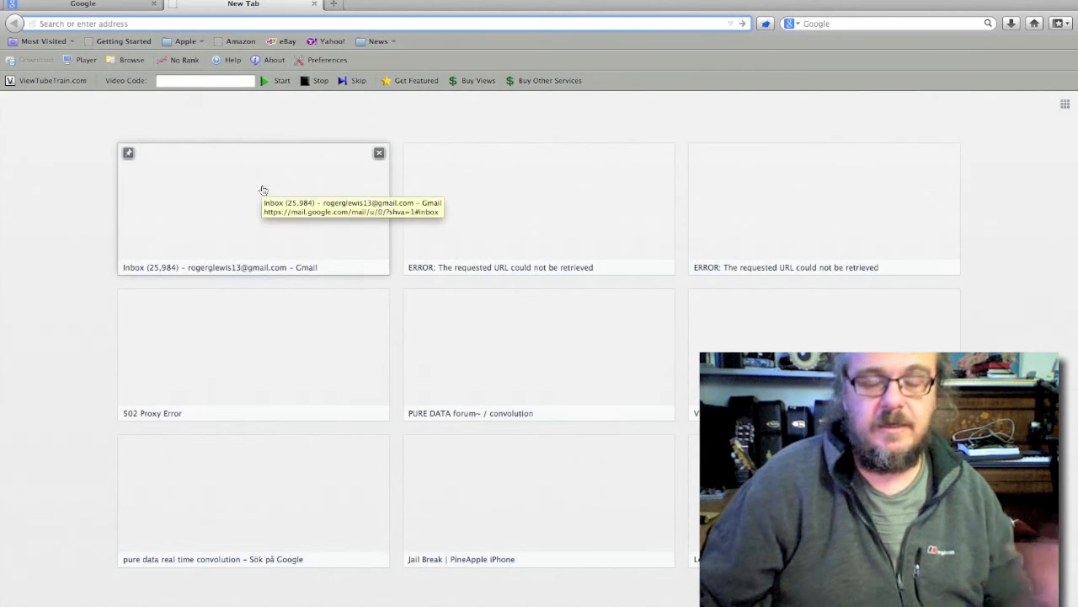
mouse_move(324, 221)
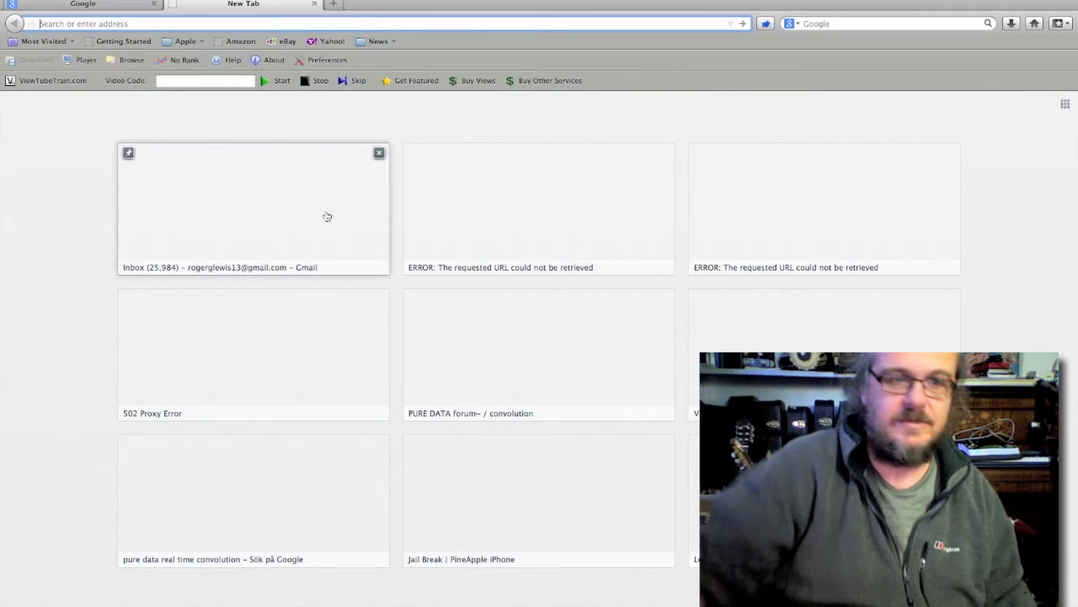
mouse_move(308, 244)
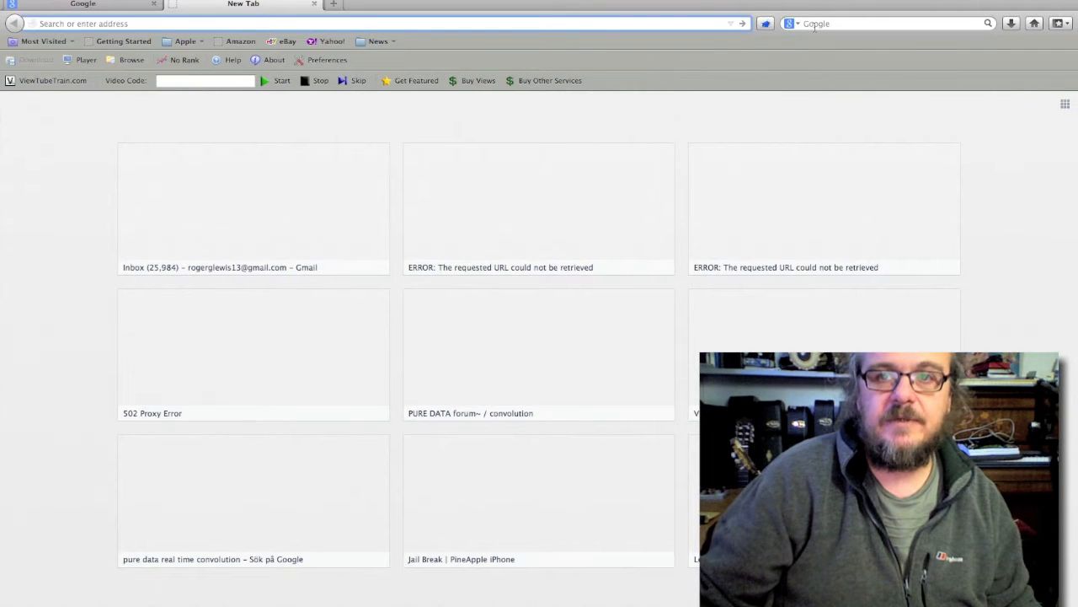
Search Google for "proxy ips in germany" in a new tab.
text(proxy ips in g)
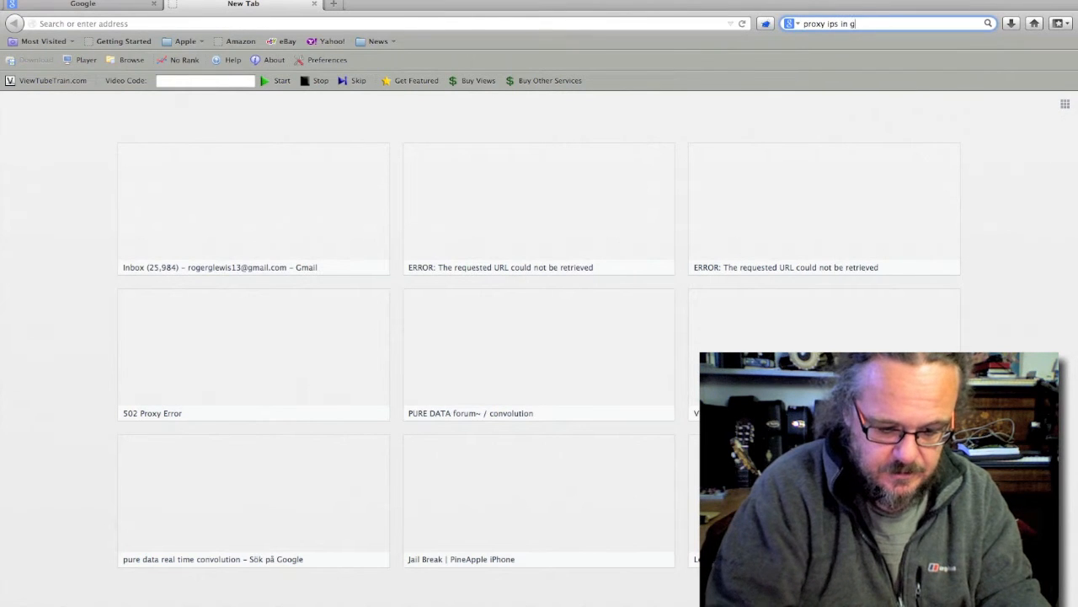
text(ermant)
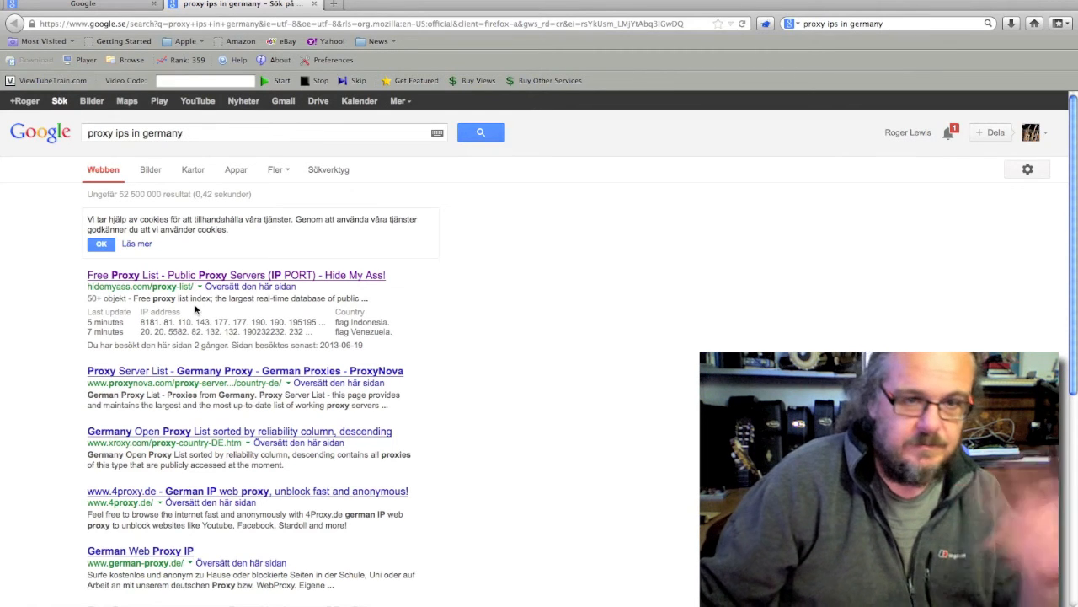
mouse_move(208, 303)
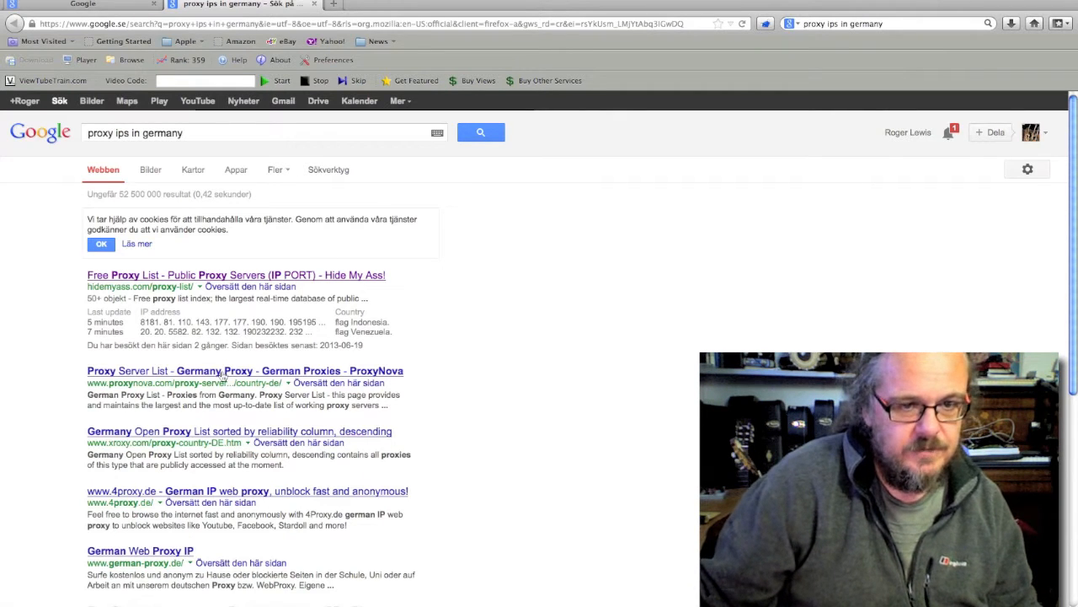
Select the first German proxy IP 84.200.69.94 from ProxyNova's table.
click(244, 371)
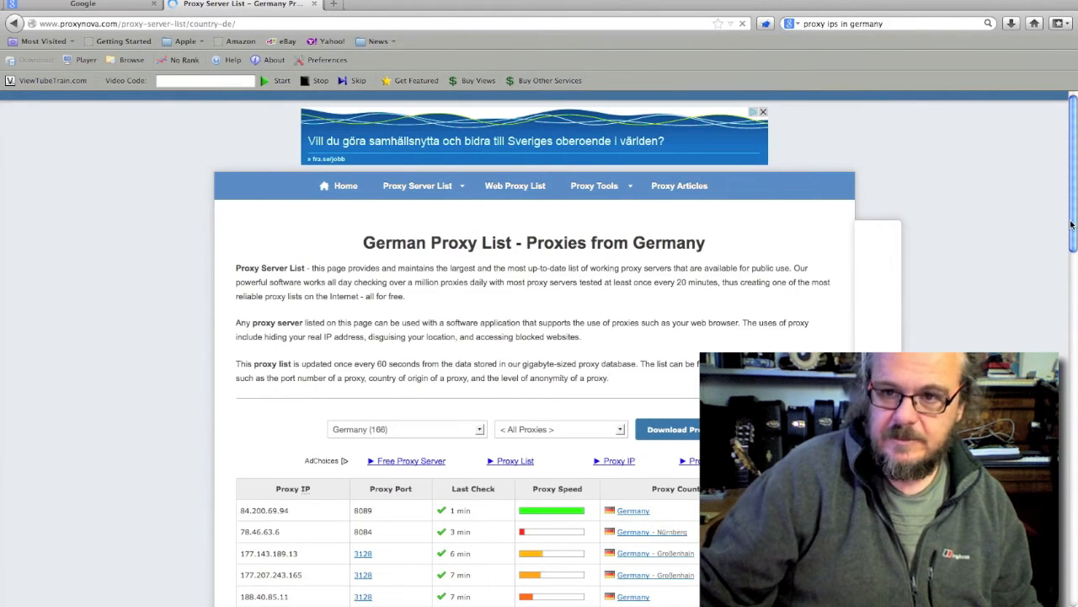
scroll(down, 3)
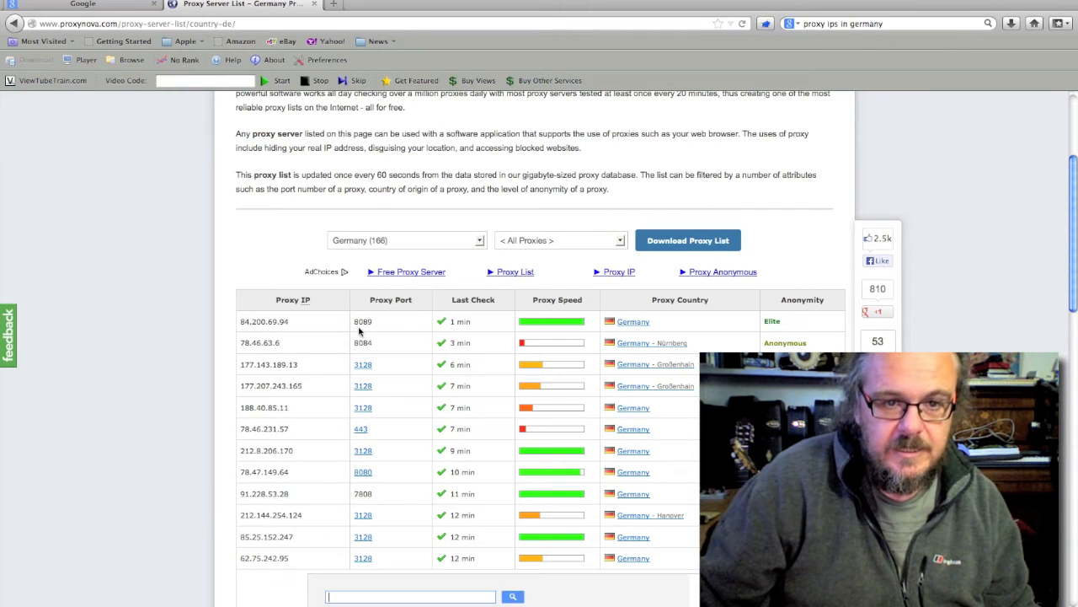
text(yoga för nybörjare)
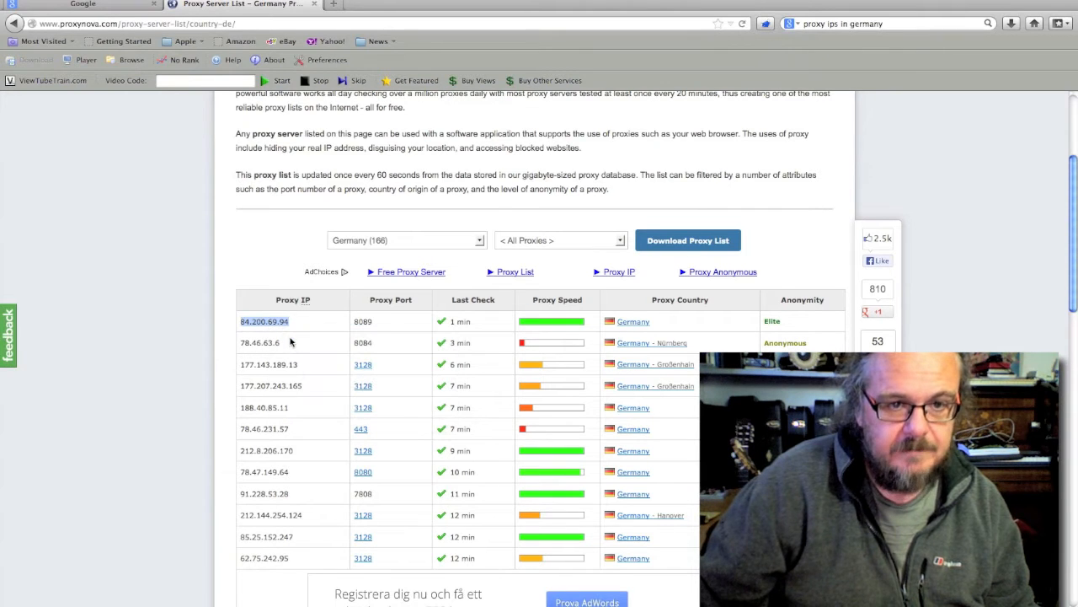
click(765, 24)
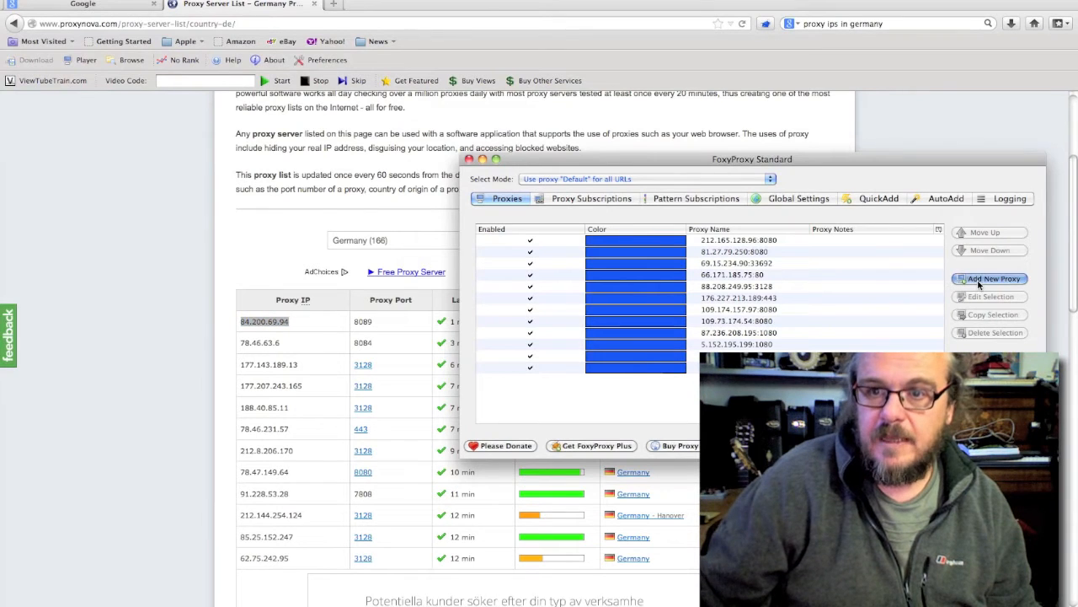
Add proxy 84.200.69.94 on port 8089 and confirm it for all URLs.
click(991, 278)
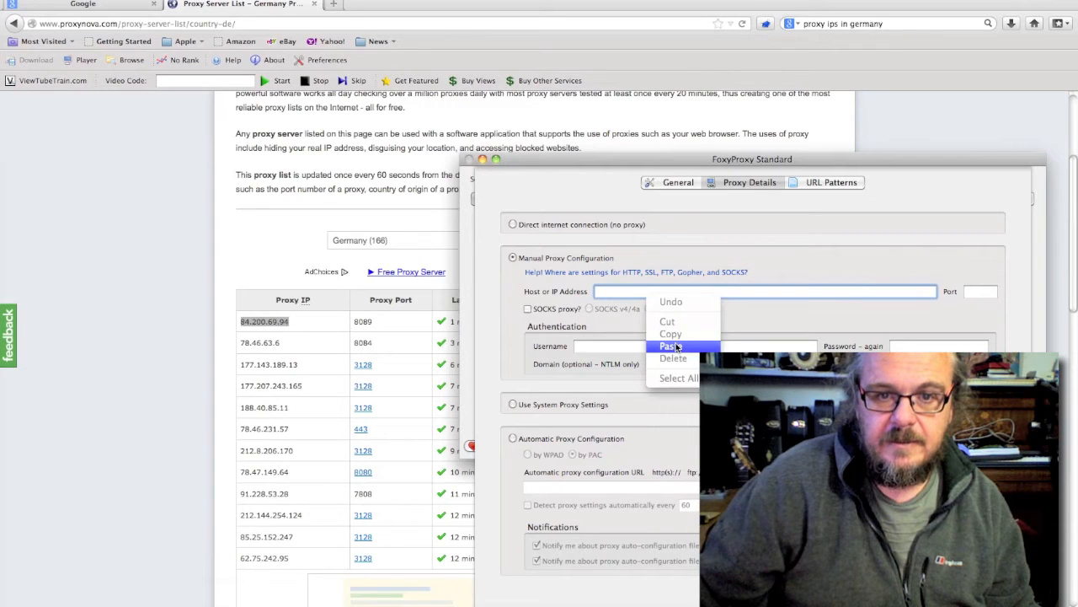
click(669, 345)
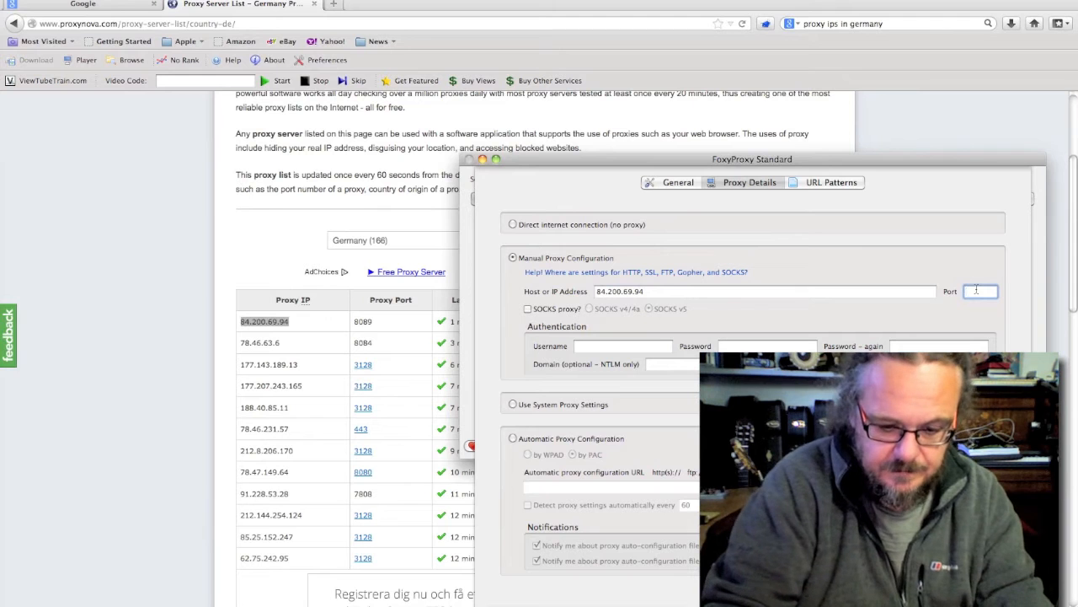
text(8089)
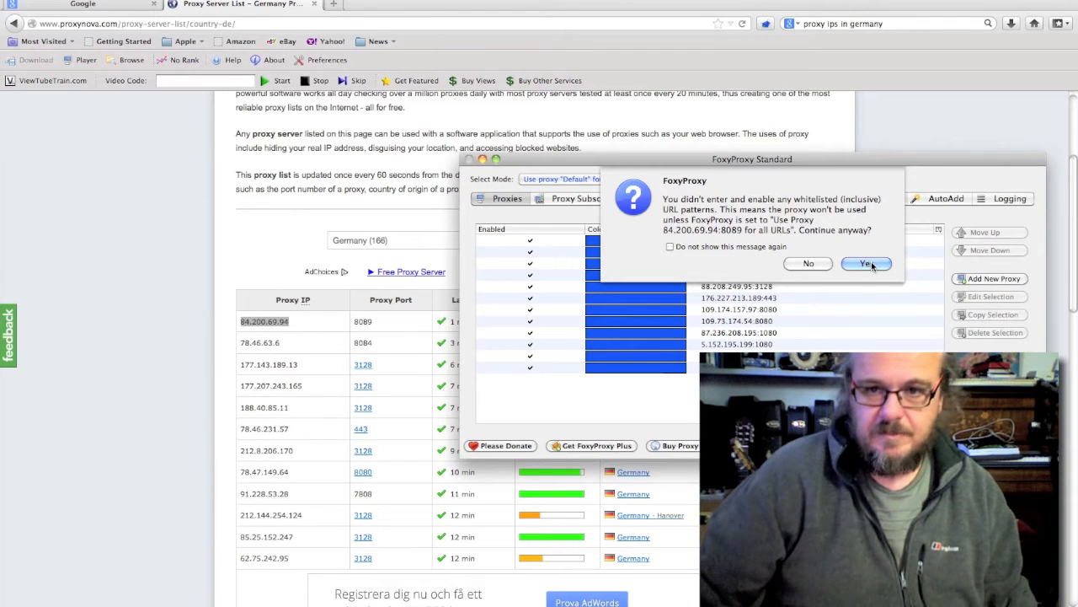
click(866, 263)
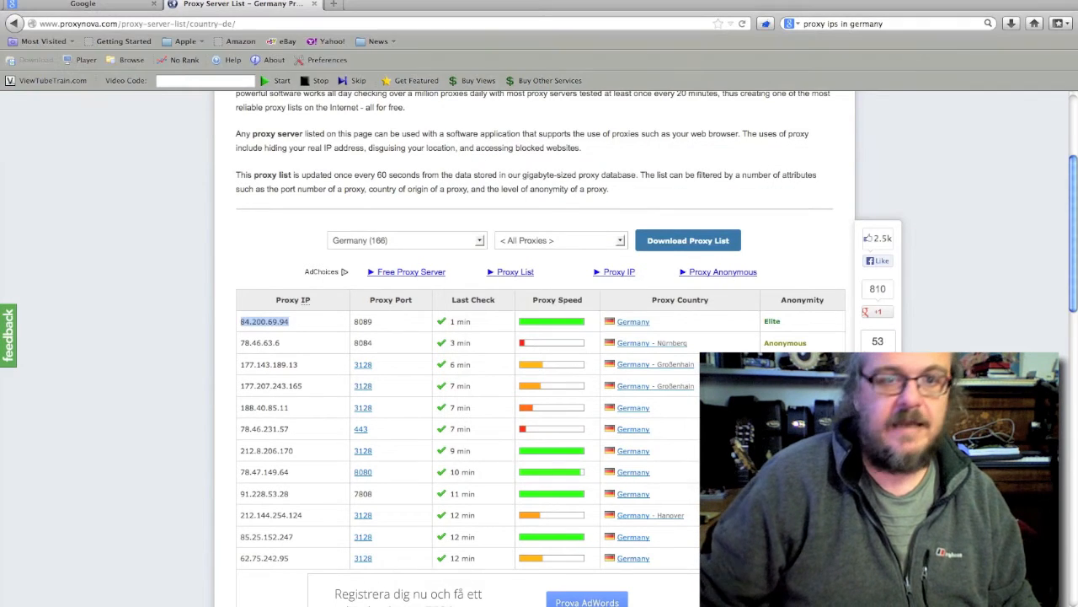
mouse_move(748, 195)
text(g)
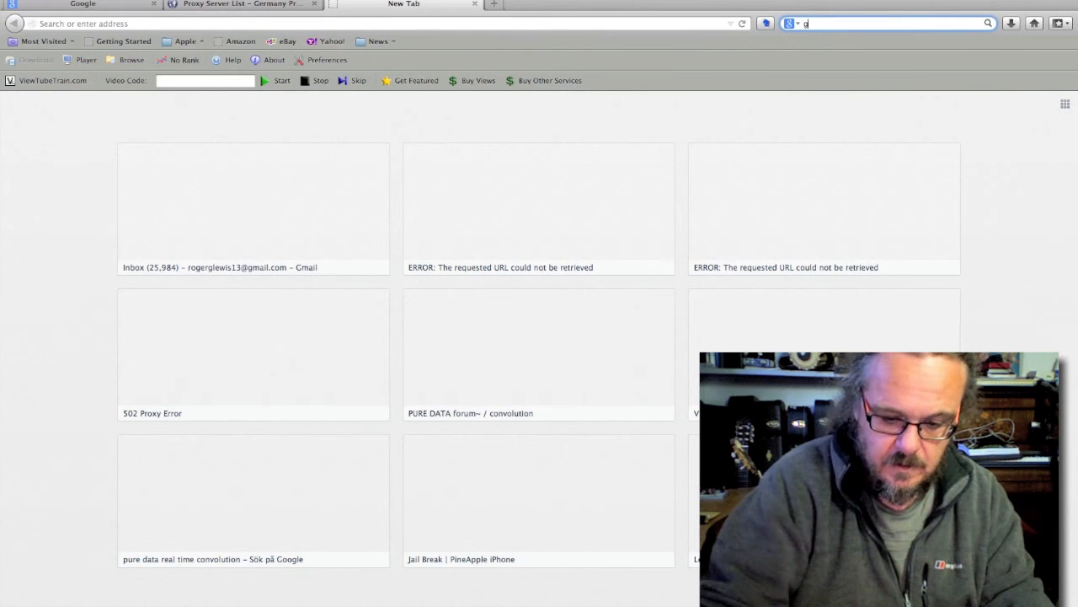
Search Google for 'golem xiv blog', then go to Yahoo after Google's block page appears.
text(olem xiv blog)
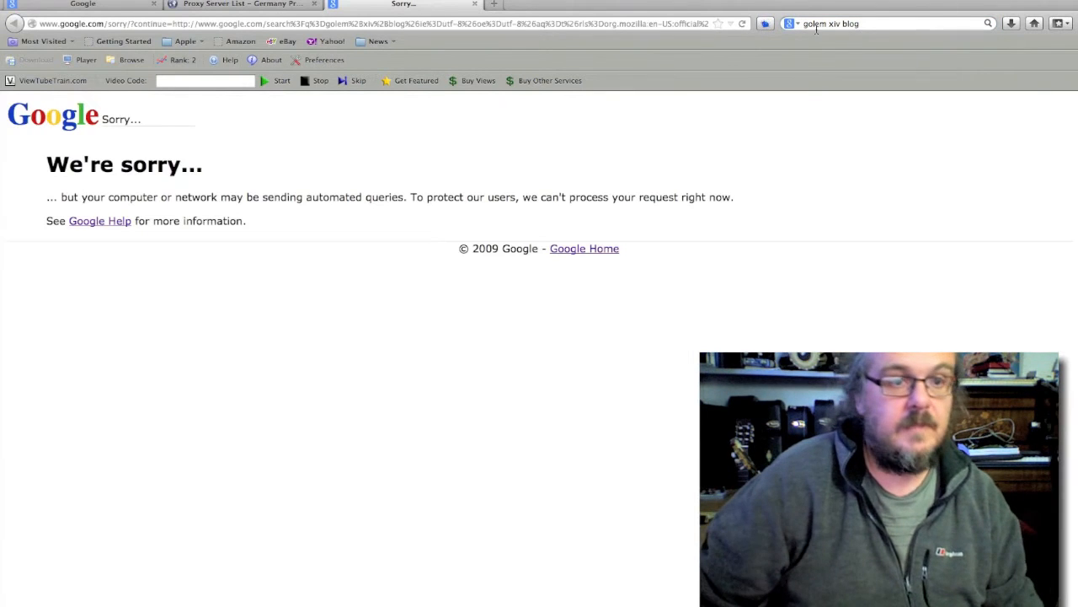
mouse_move(492, 269)
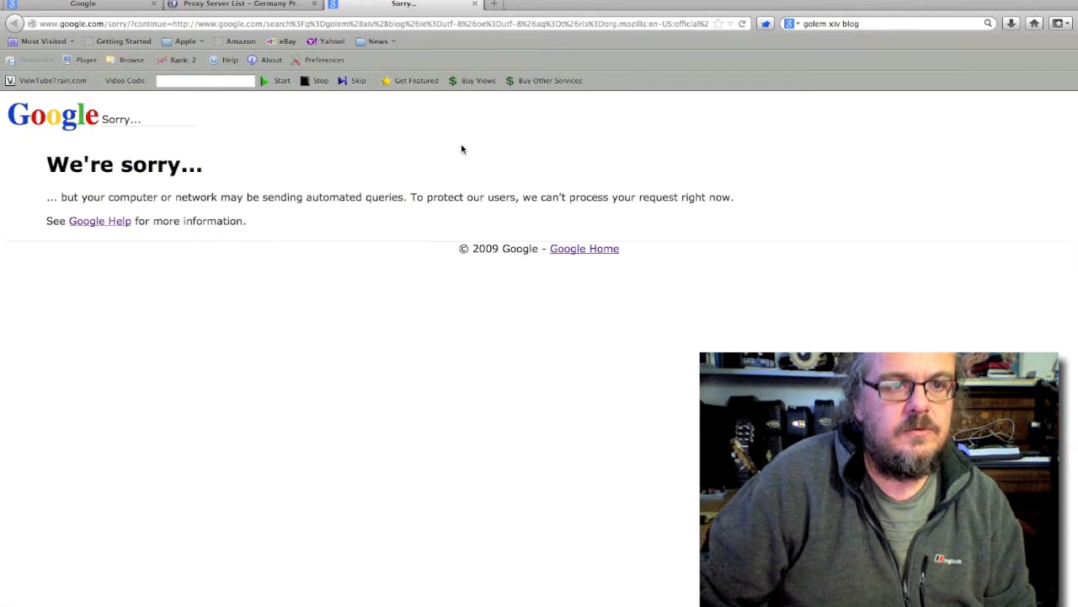
mouse_move(514, 140)
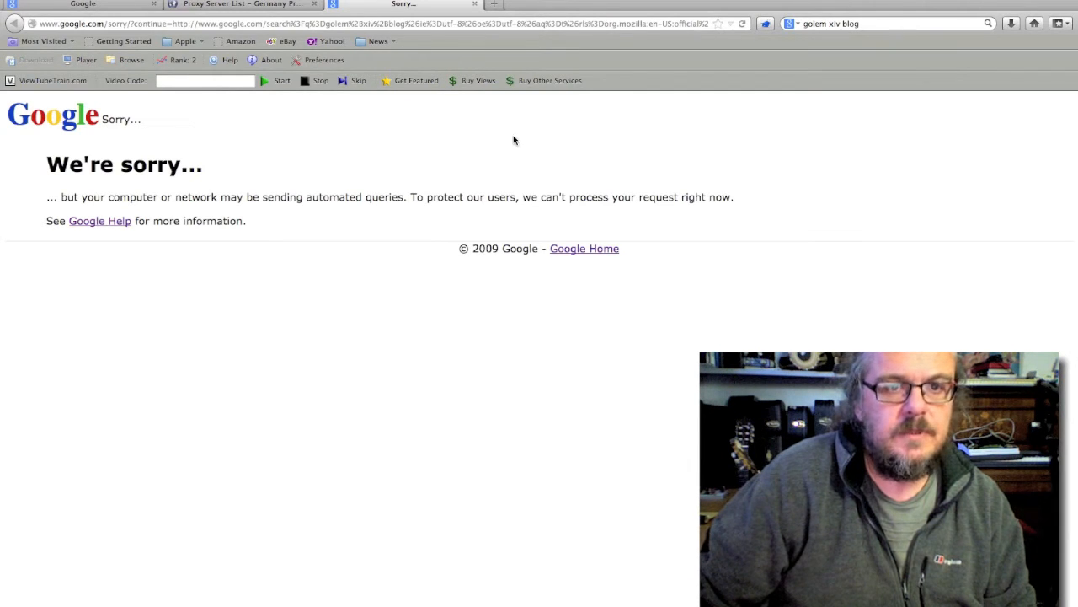
mouse_move(681, 126)
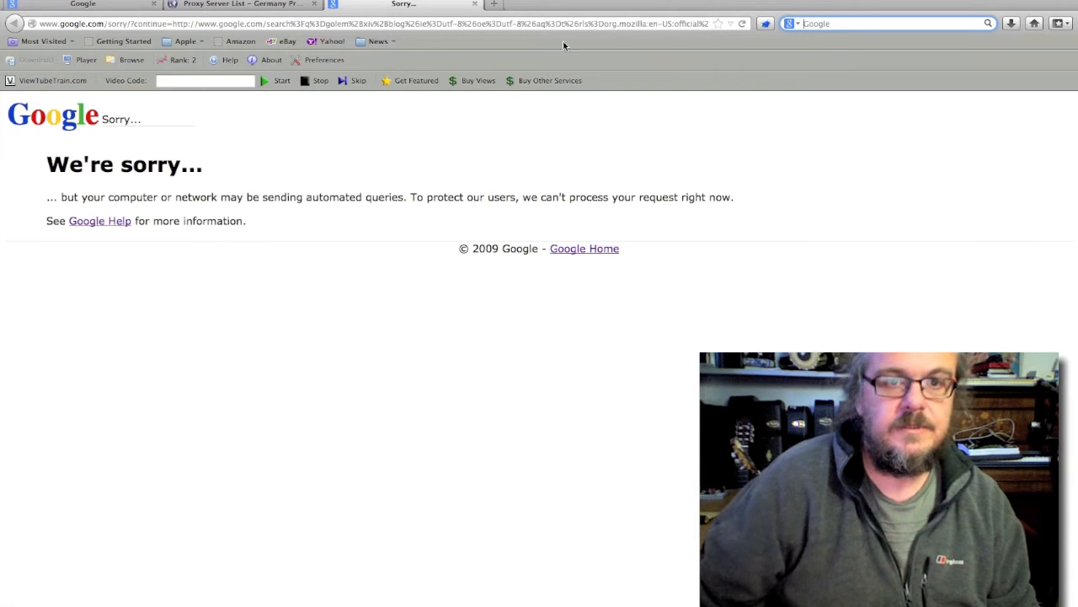
click(331, 41)
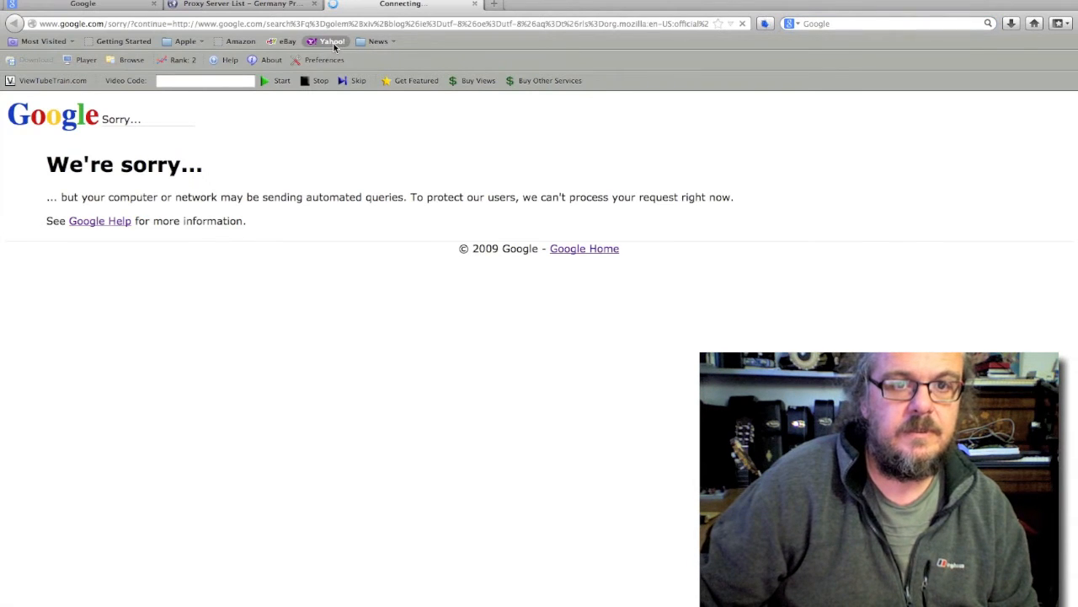
click(332, 40)
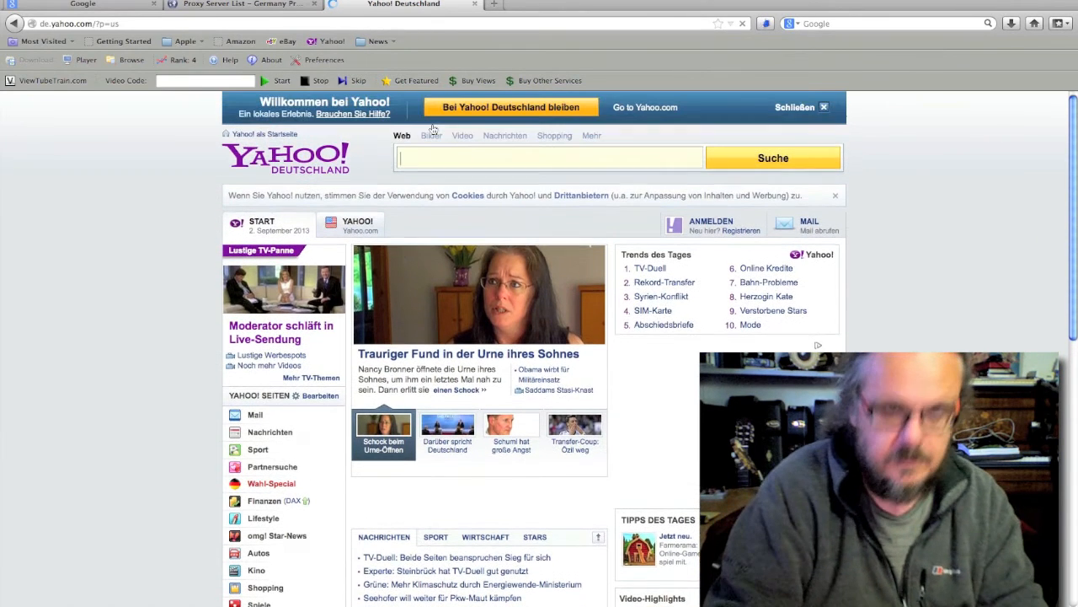
Search Yahoo Deutschland for 'golem xiv blog' and reach the Golem XIV homepage.
text(golem xiv)
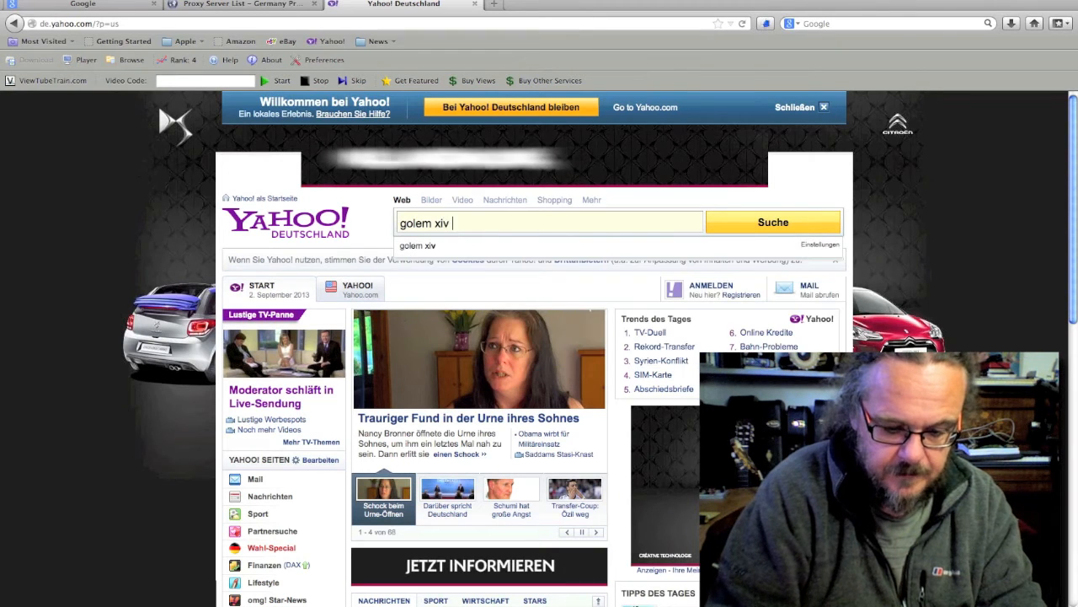
text(blog)
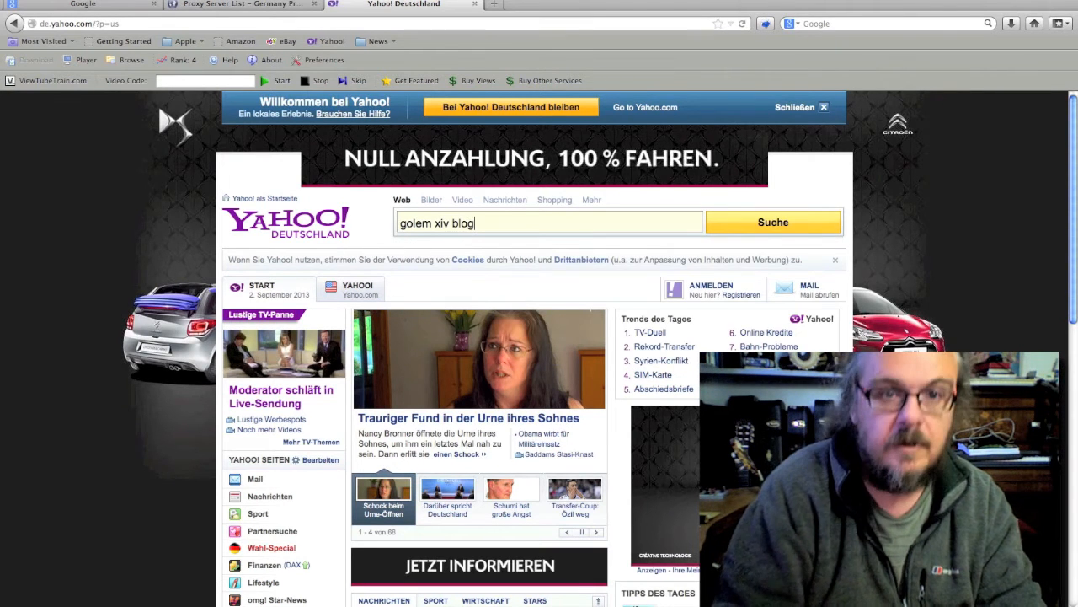
click(772, 223)
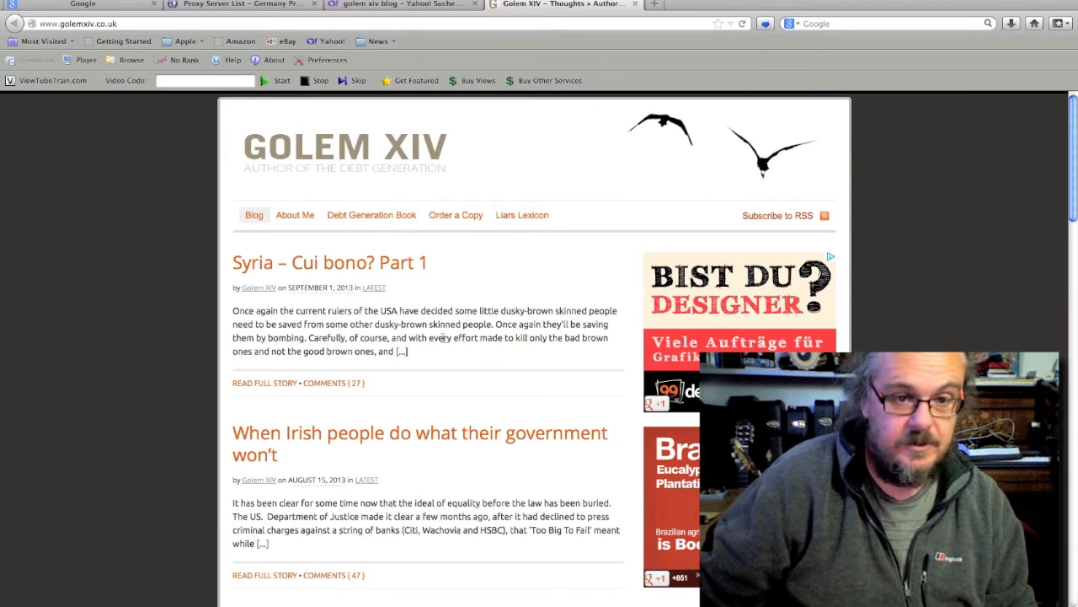
Open the 'Syria – Cui bono? Part 1' post, then the FoxyProxy options.
click(330, 263)
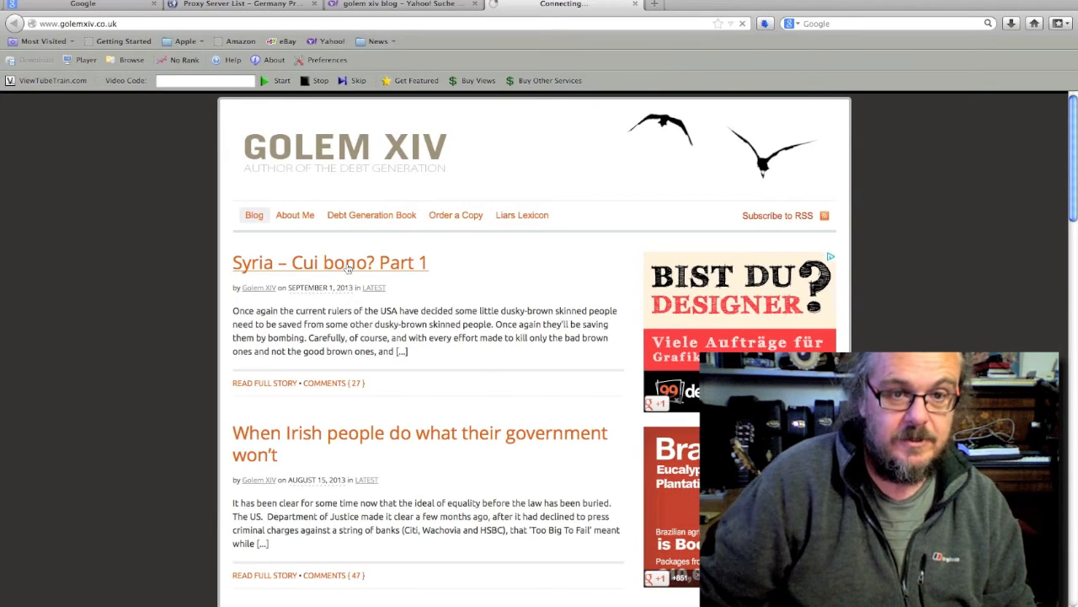
click(330, 263)
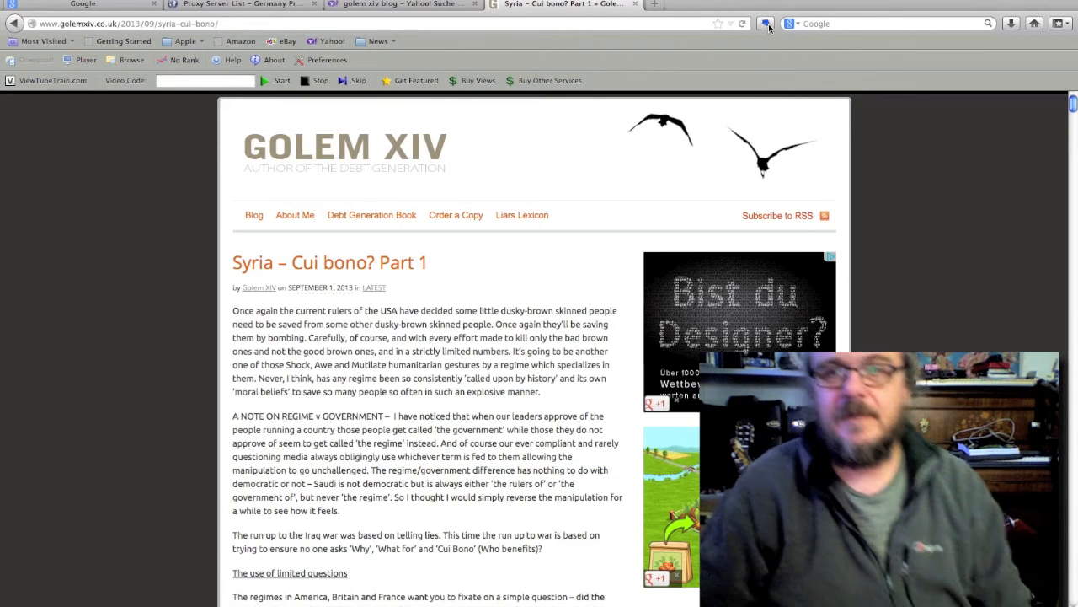
click(765, 24)
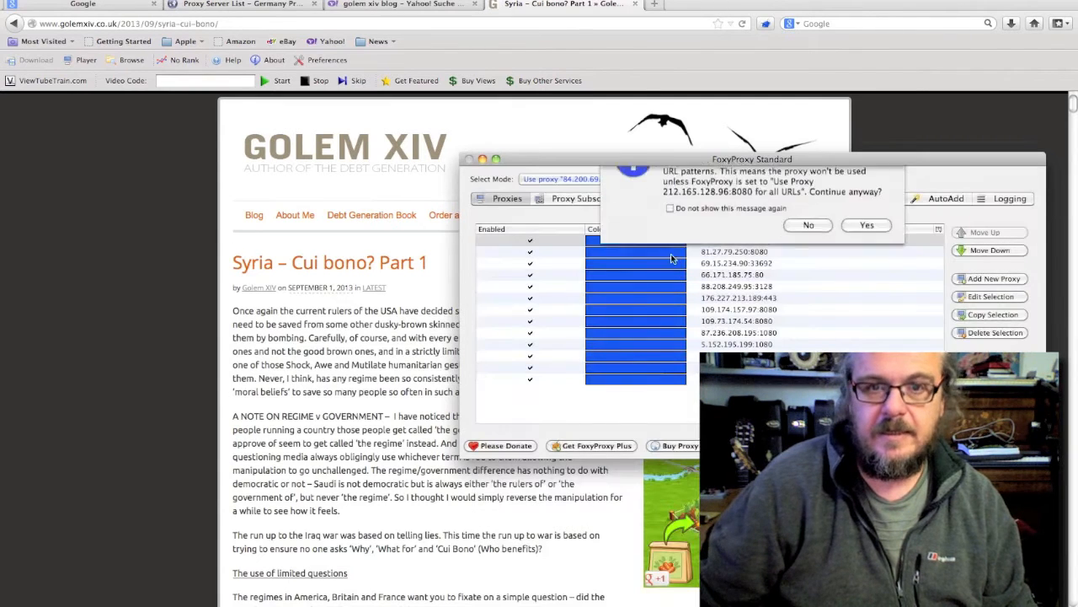
Confirm proxy 212.165.128.96:8080 for all URLs, then search the web for 'bbc'.
click(866, 226)
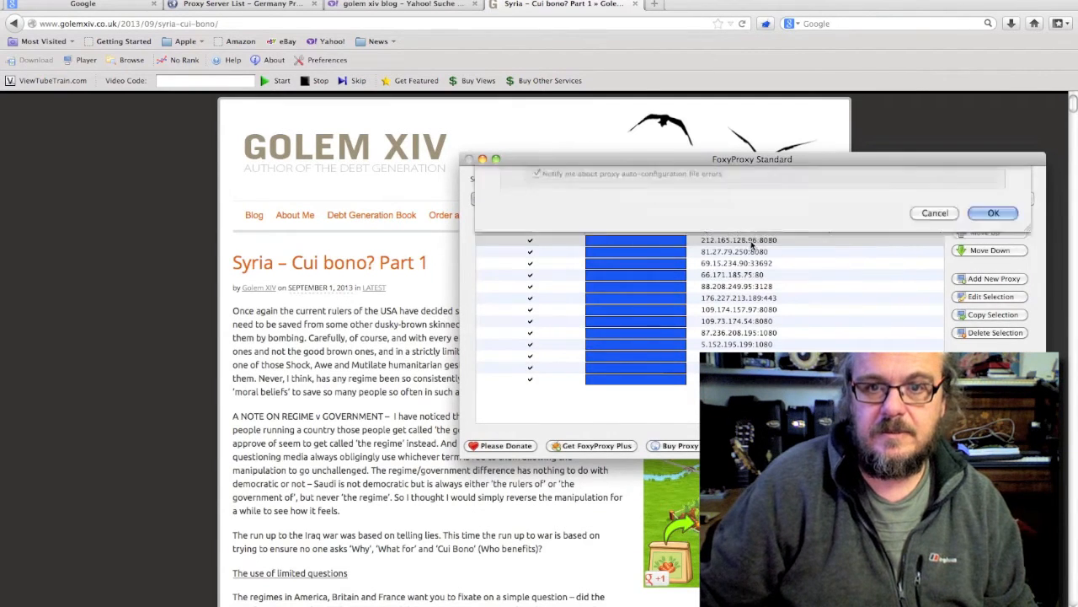
right_click(738, 240)
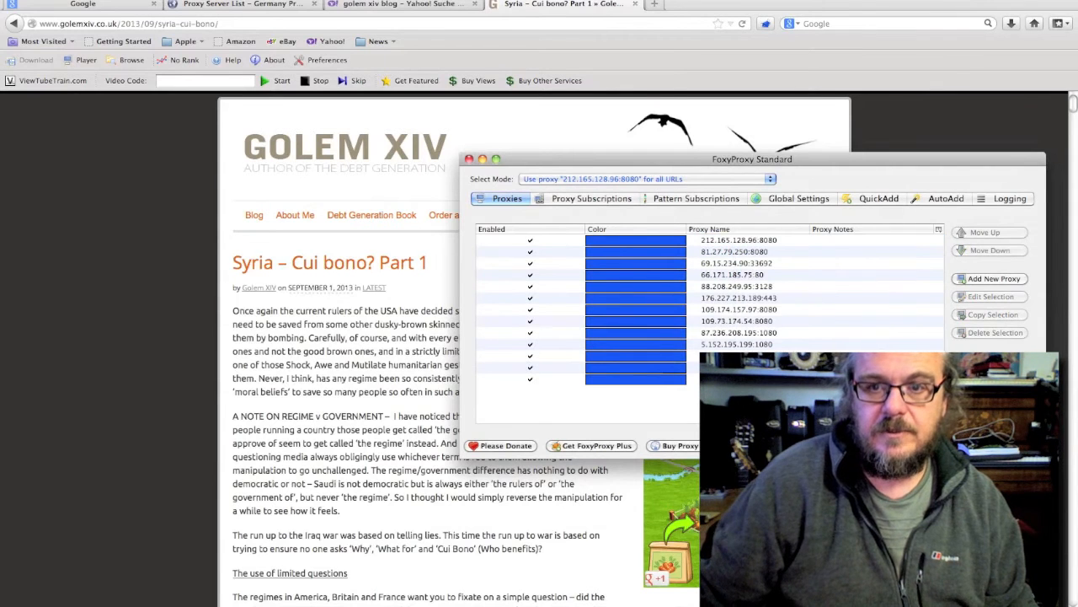
click(468, 159)
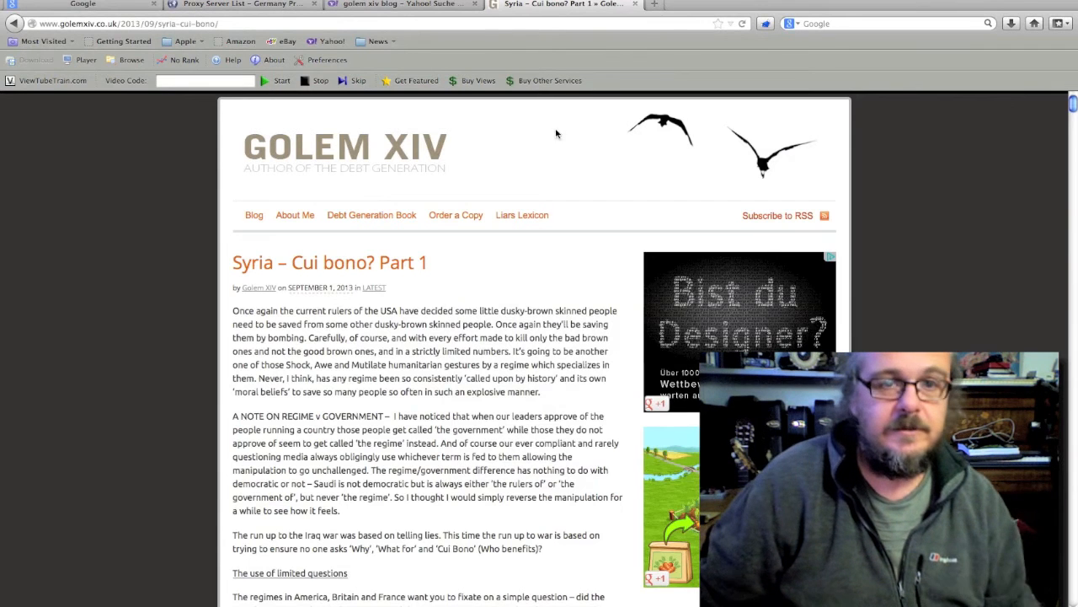
click(884, 24)
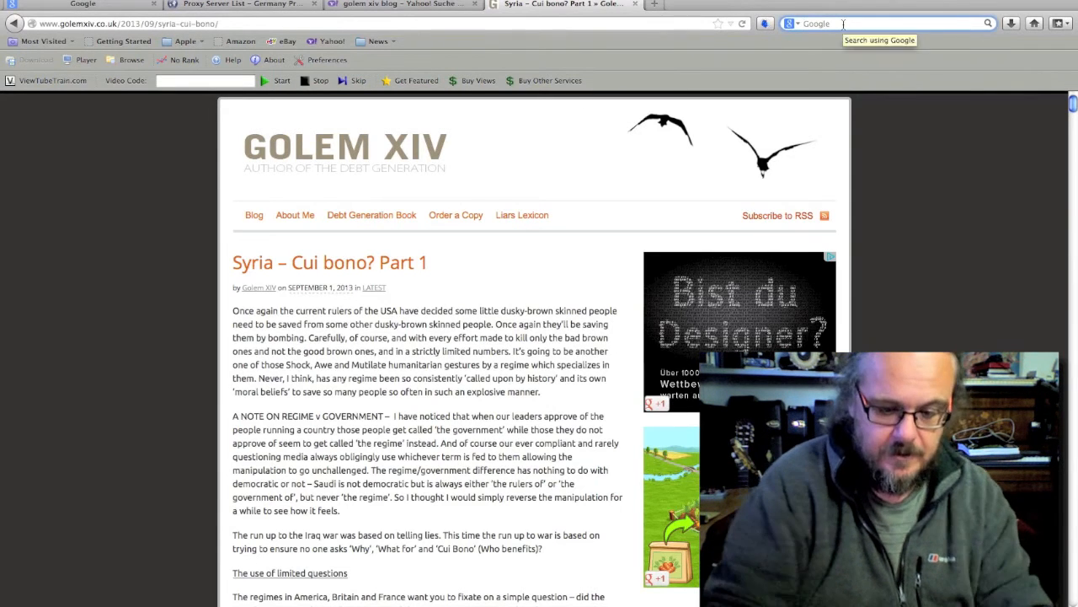
text(bbc)
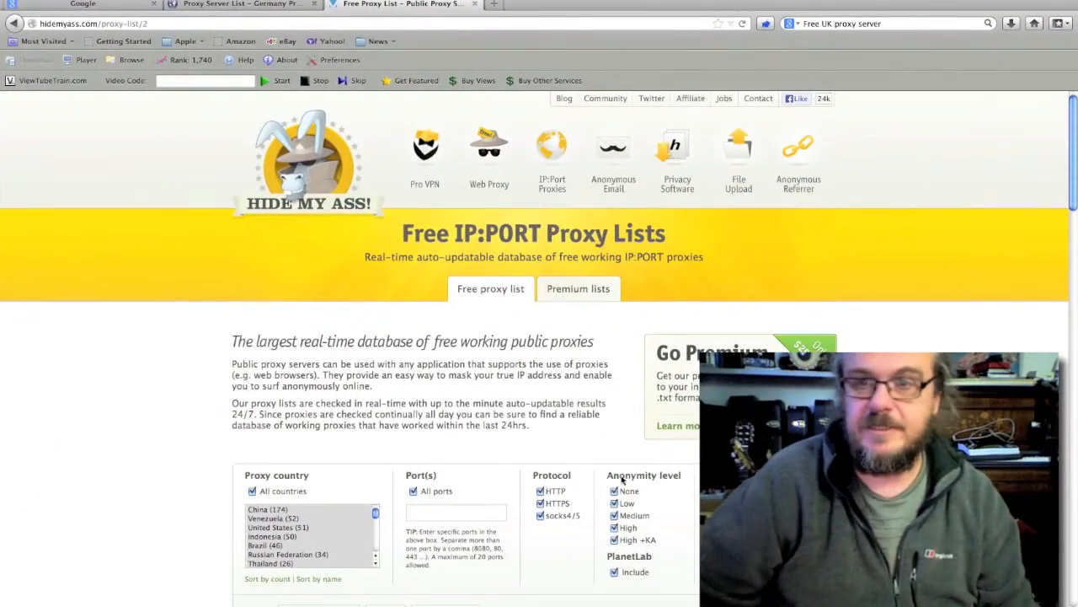
Pick the China proxy IP 183.60.212.122 from the Hide My Ass list.
scroll(down, 3)
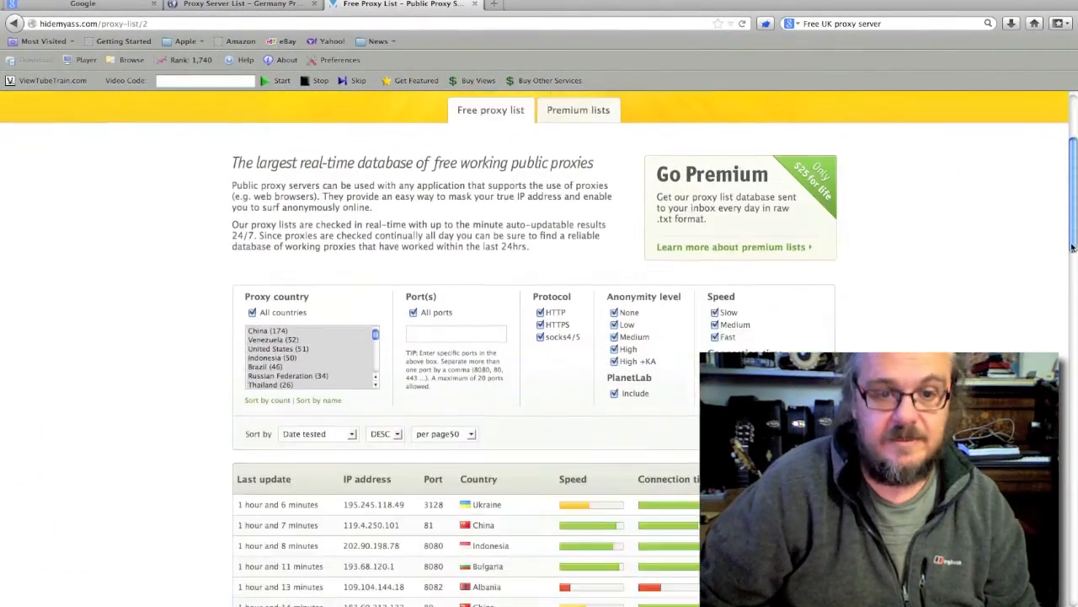
scroll(down, 3)
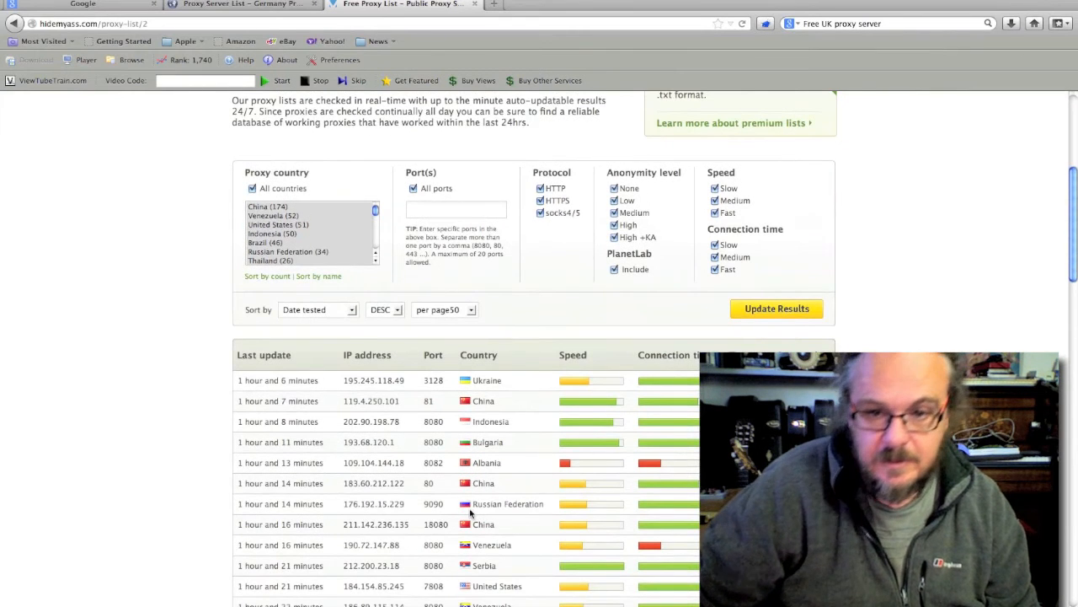
double_click(373, 482)
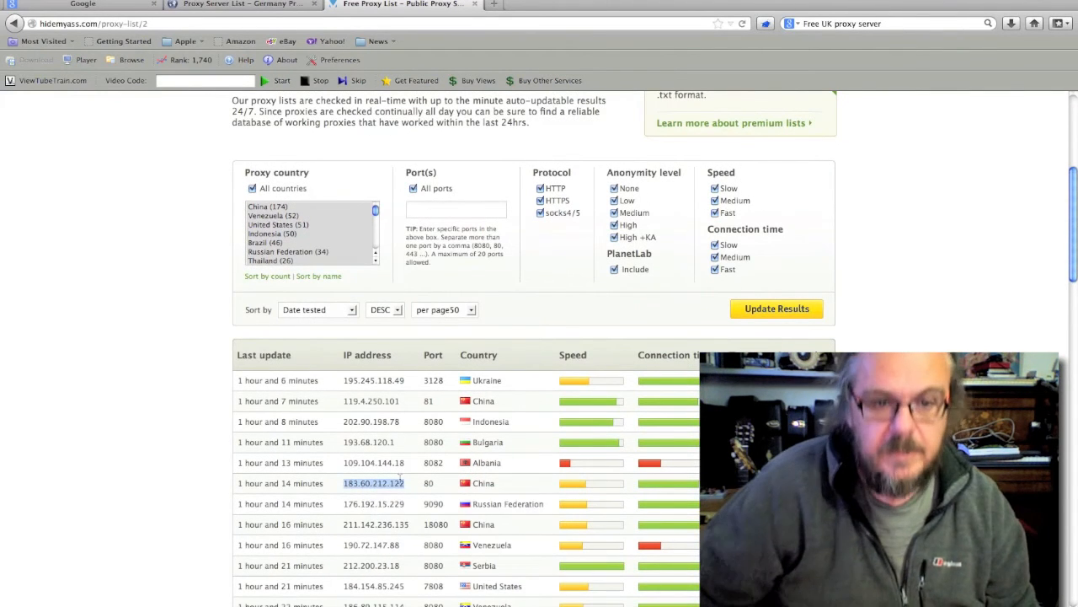
click(767, 24)
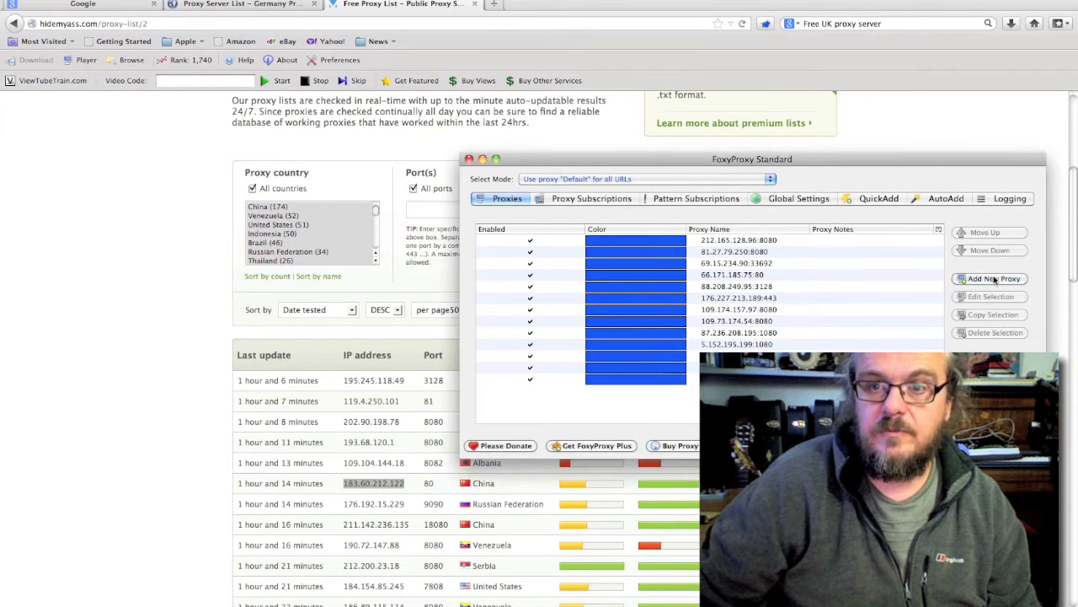
Enter a new FoxyProxy entry with host 183.60.212.122 and port 80.
click(994, 278)
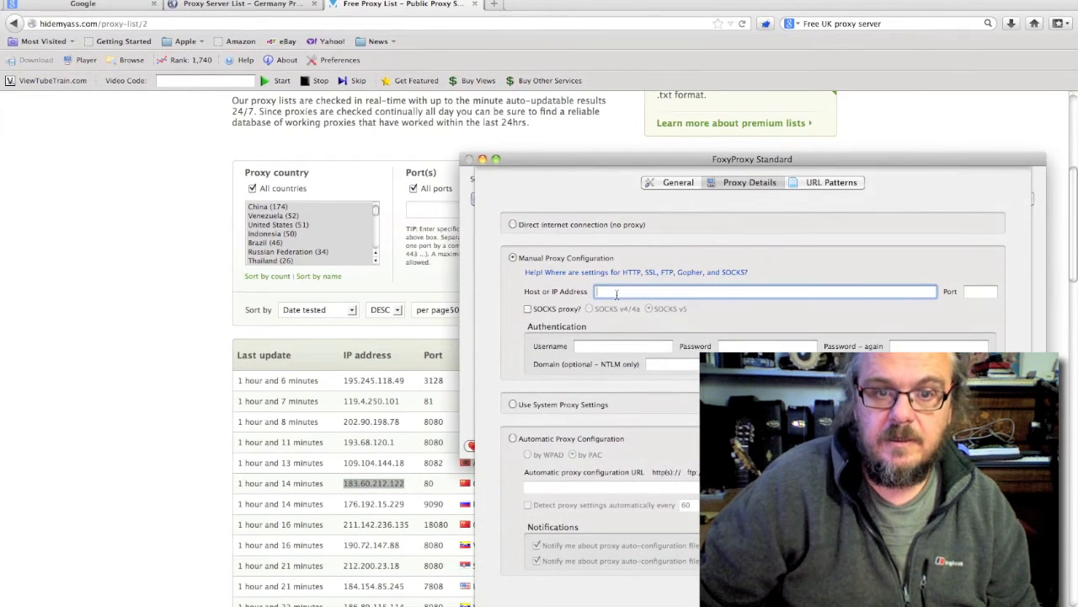
text(183.60.212.122)
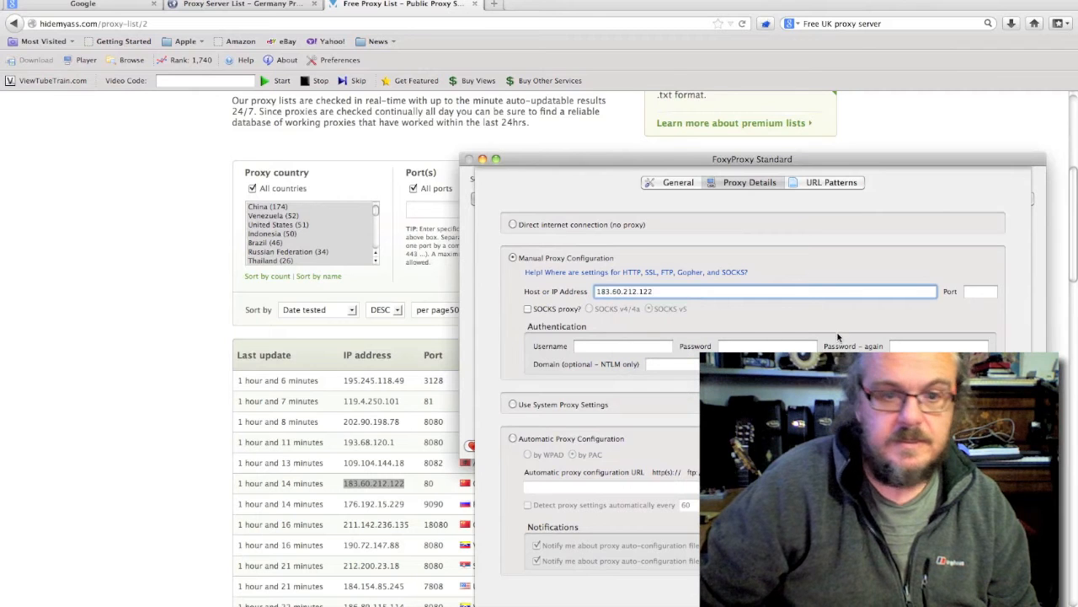
click(981, 290)
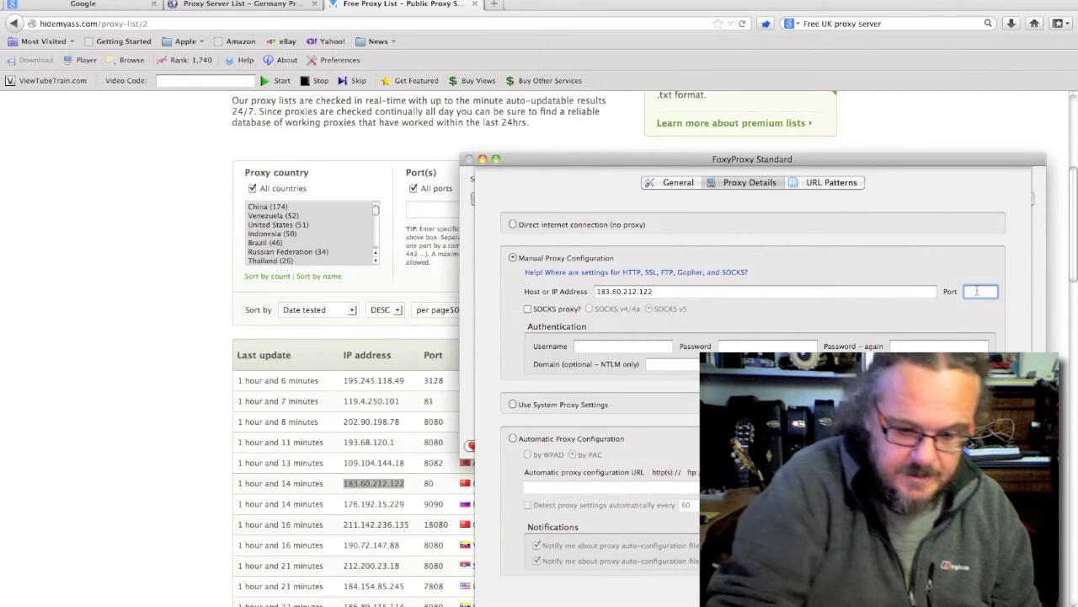
text(80)
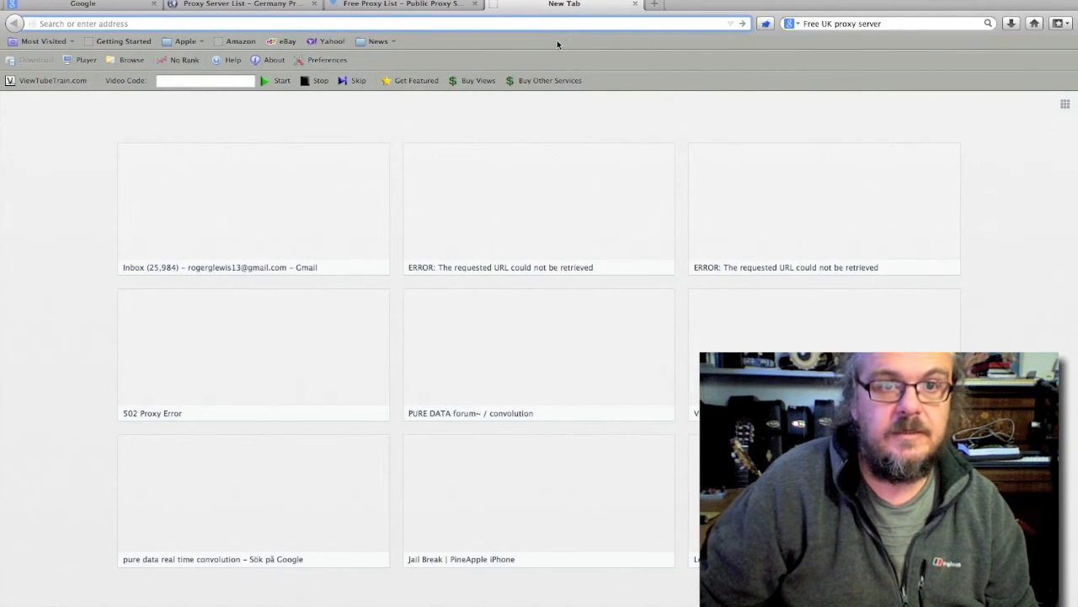
Add Chinese proxy 211.142.236.135 port 18080 for all URLs and retry the golem xiv search.
text(golem xiv)
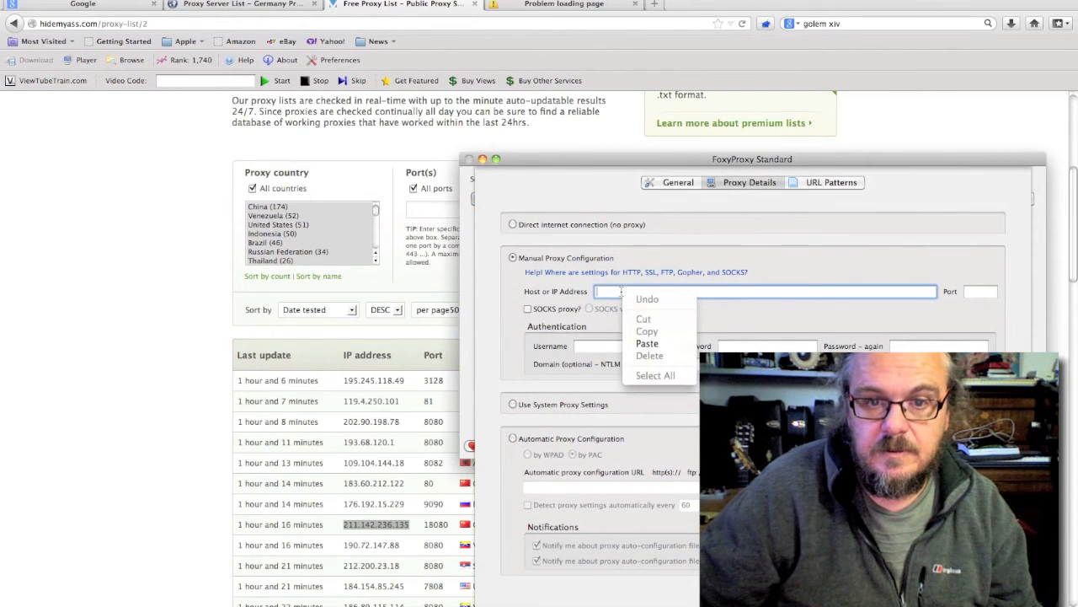
click(646, 344)
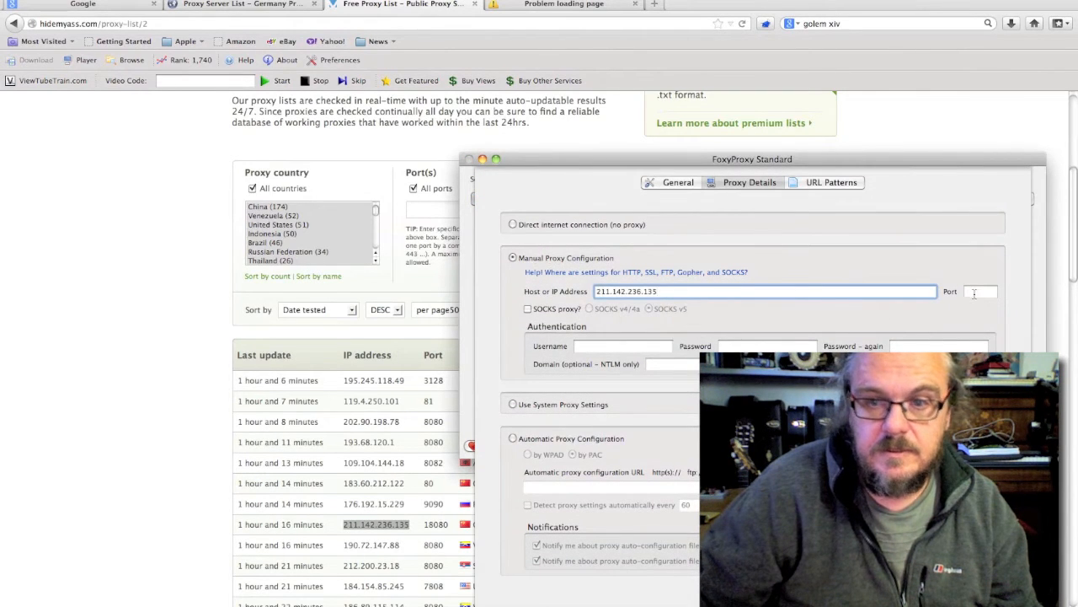
text(18)
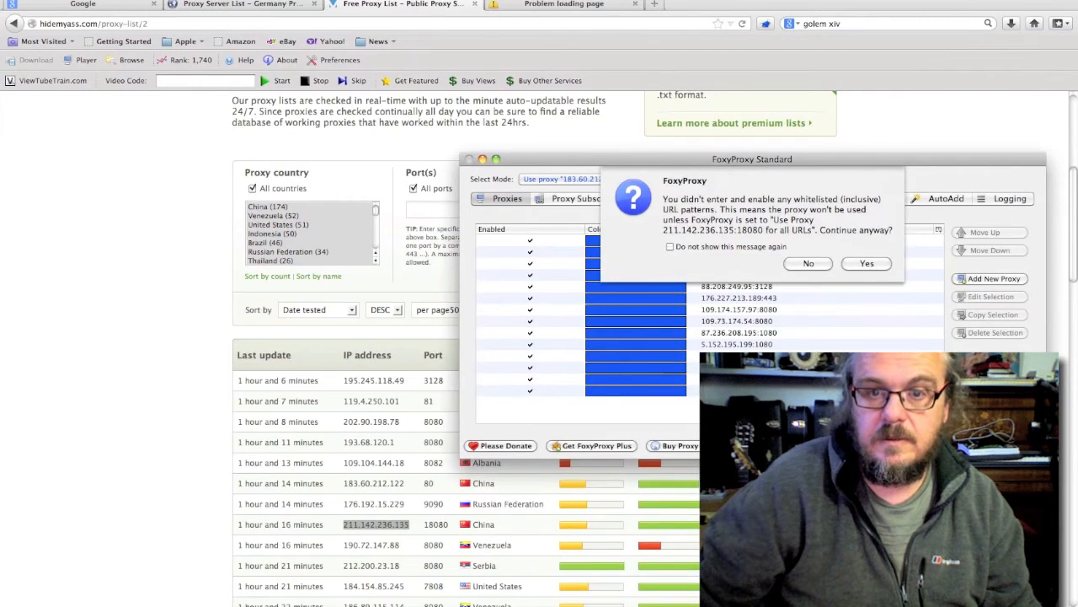
click(866, 263)
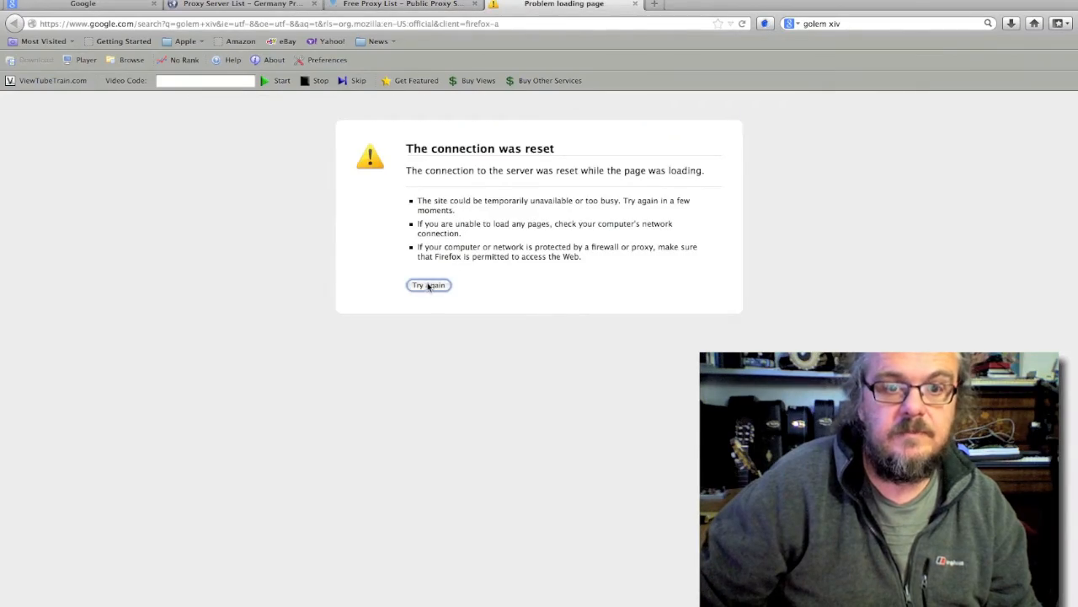
Reload through the new proxy and run a Yahoo search for 'golem xiv blog'.
click(428, 285)
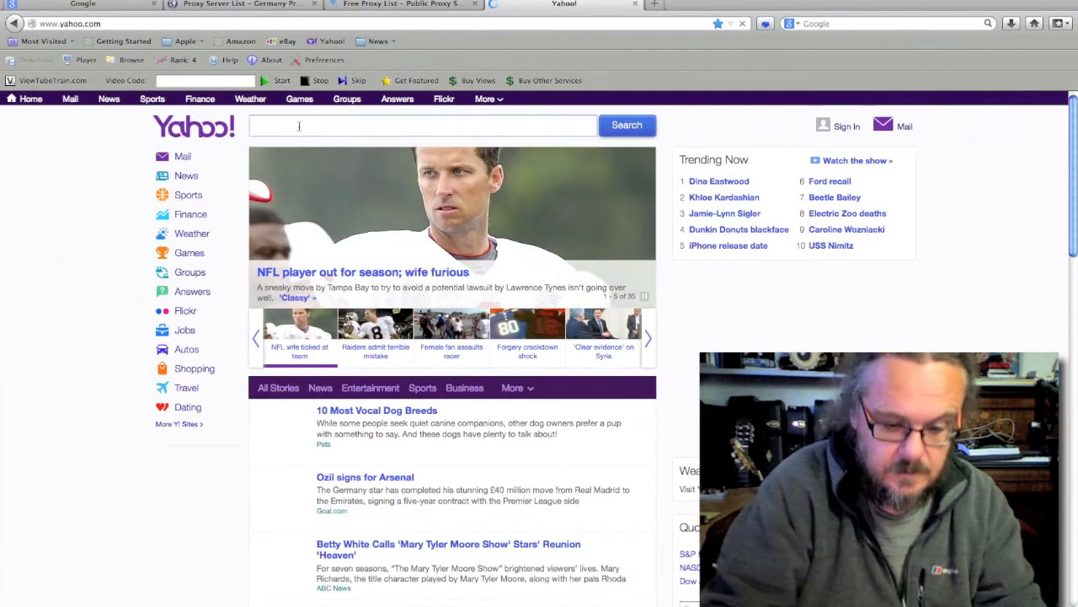
text(golem xiv b)
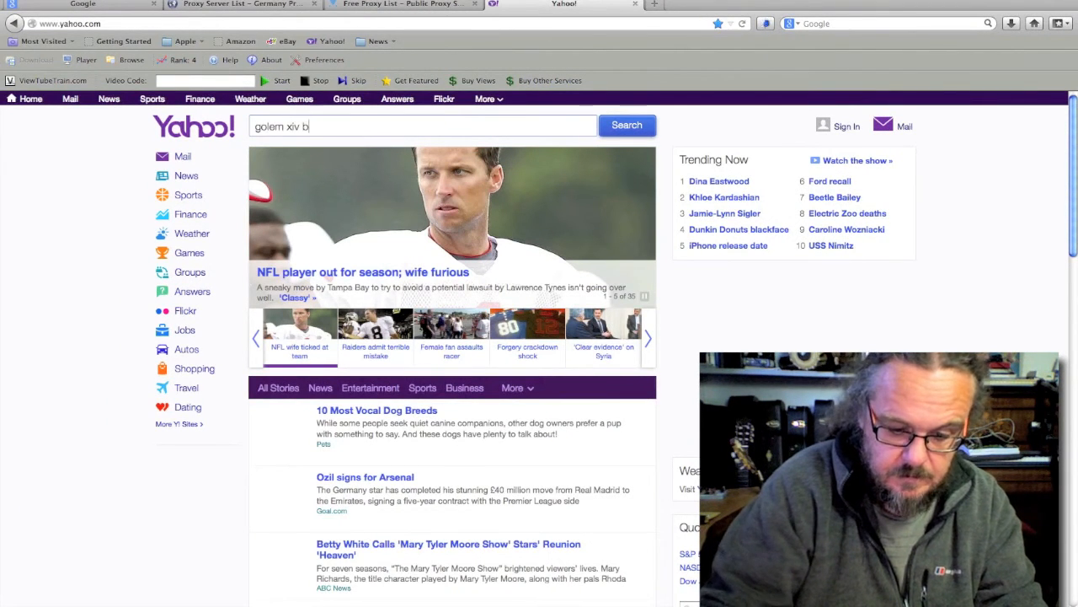
text(log)
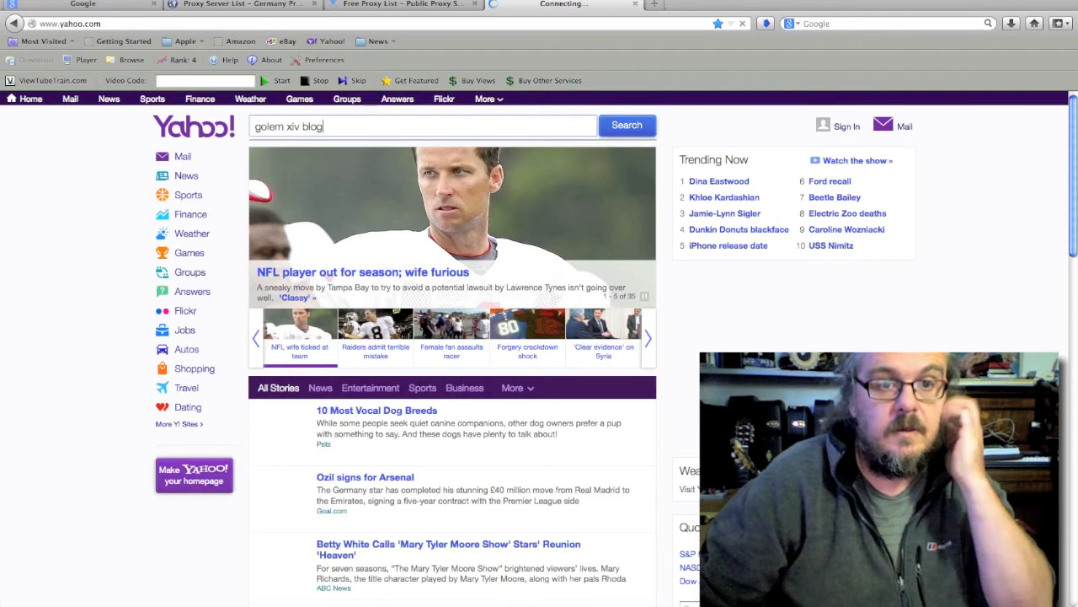
click(626, 125)
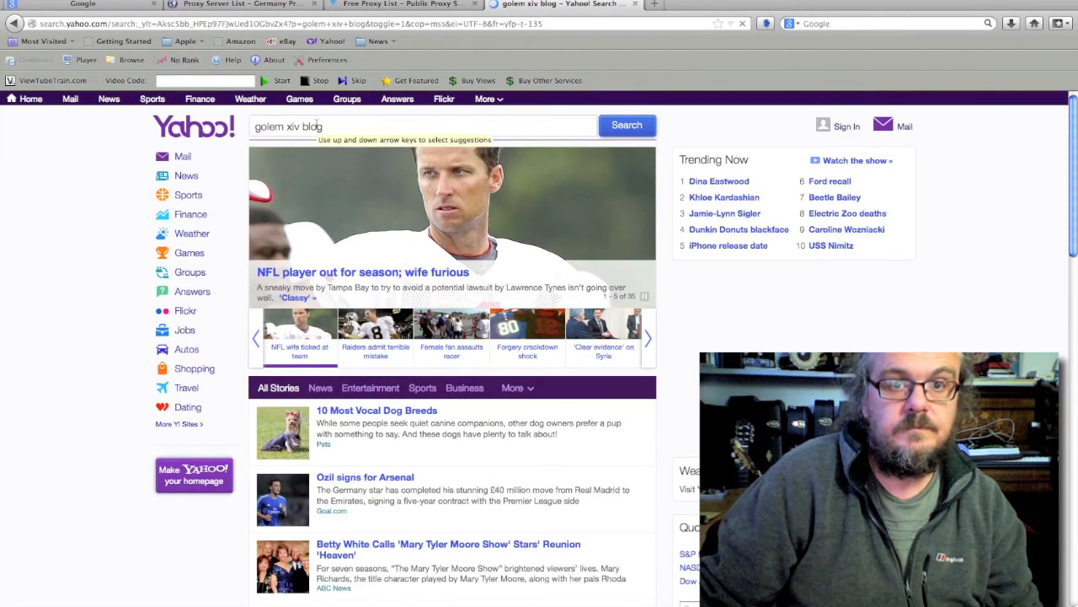
click(627, 125)
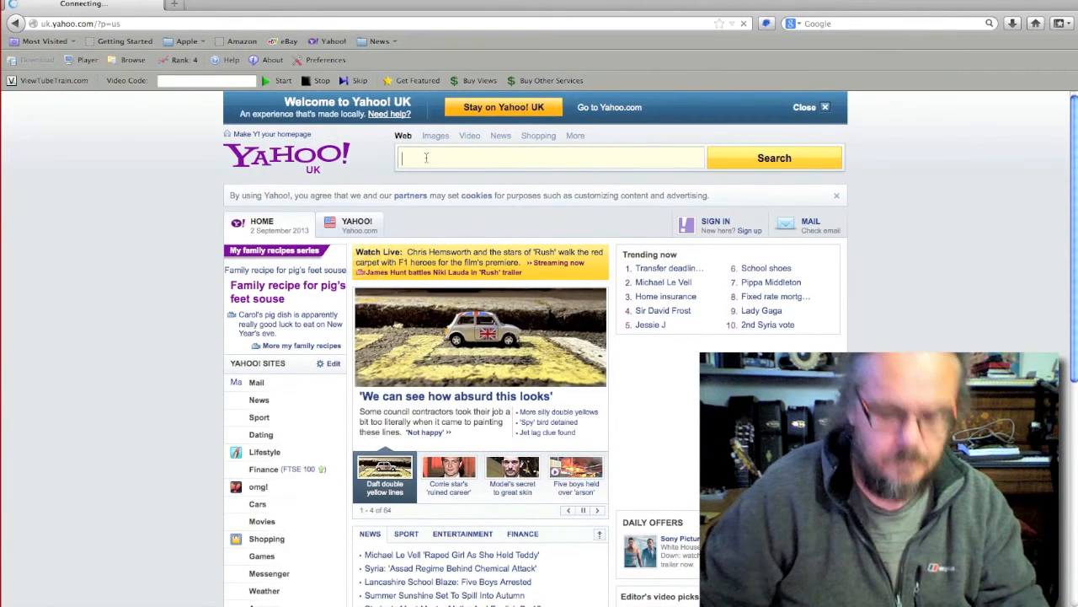
Run a Yahoo UK & Ireland search for 'bbc live'.
text(bbc li)
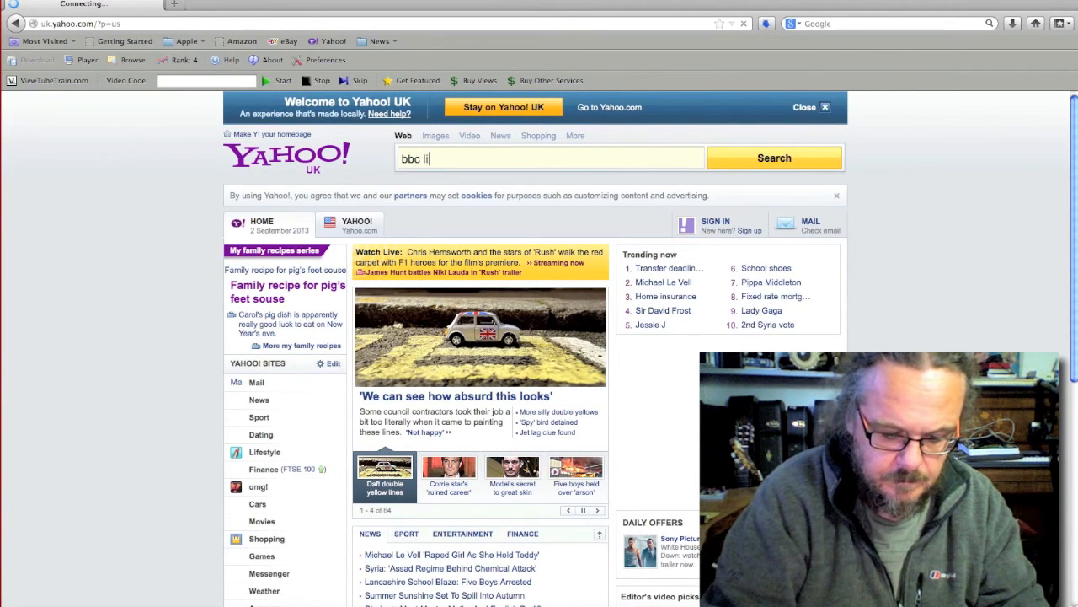
text(ve)
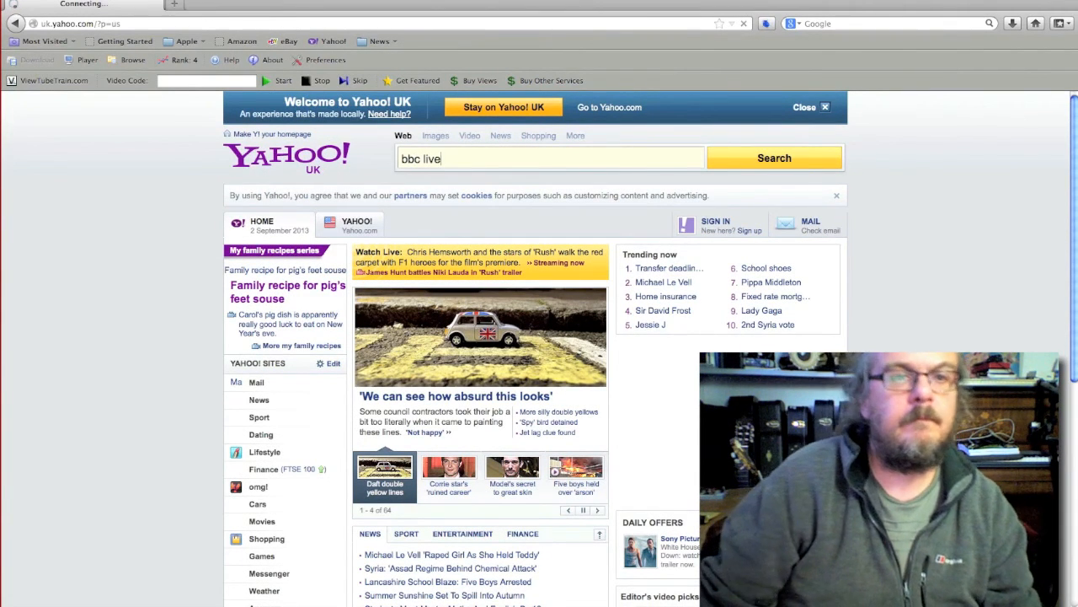
click(773, 158)
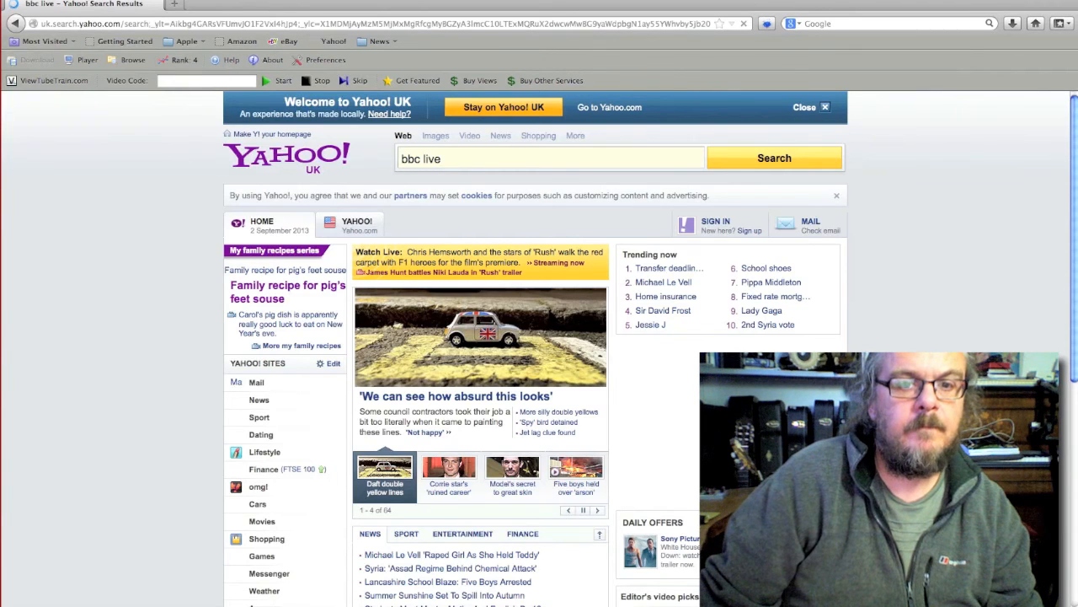
click(773, 158)
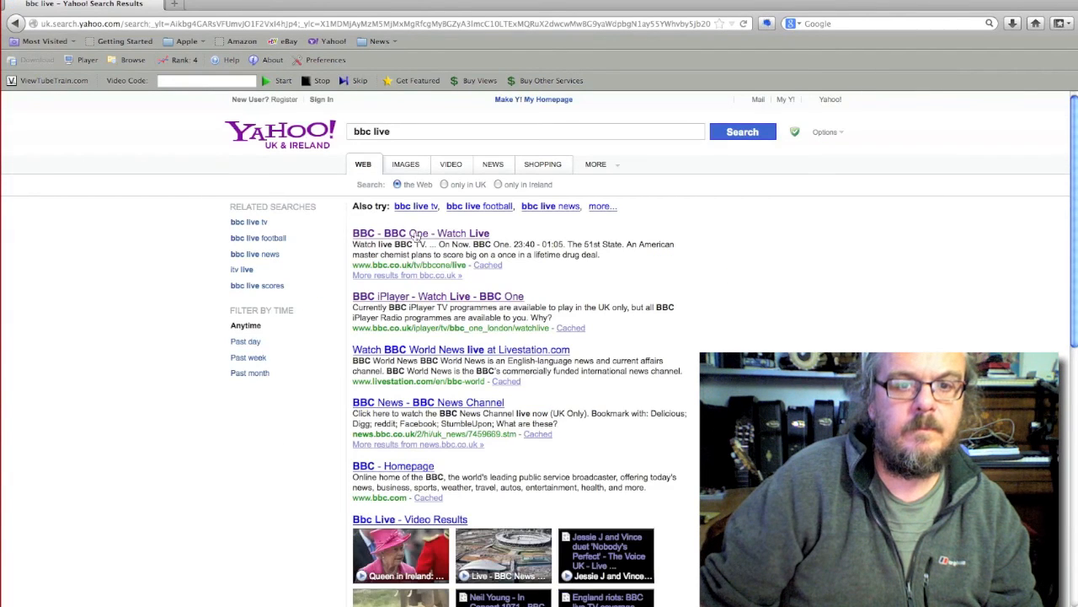